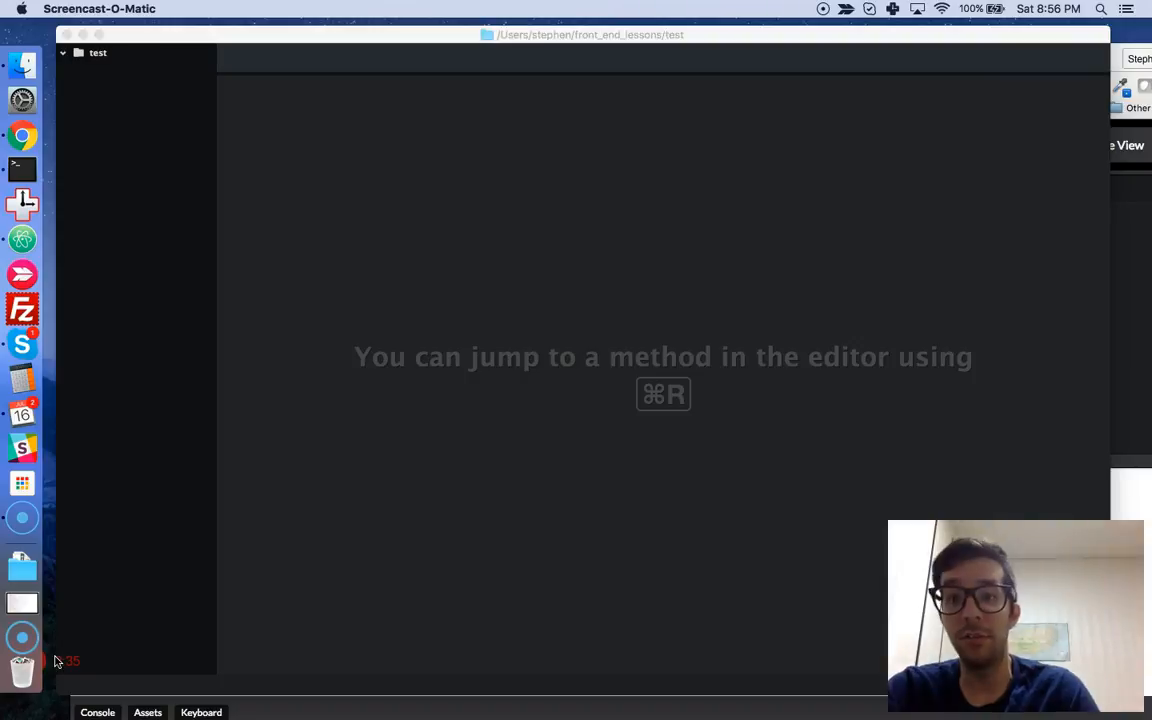
mouse_move(758, 517)
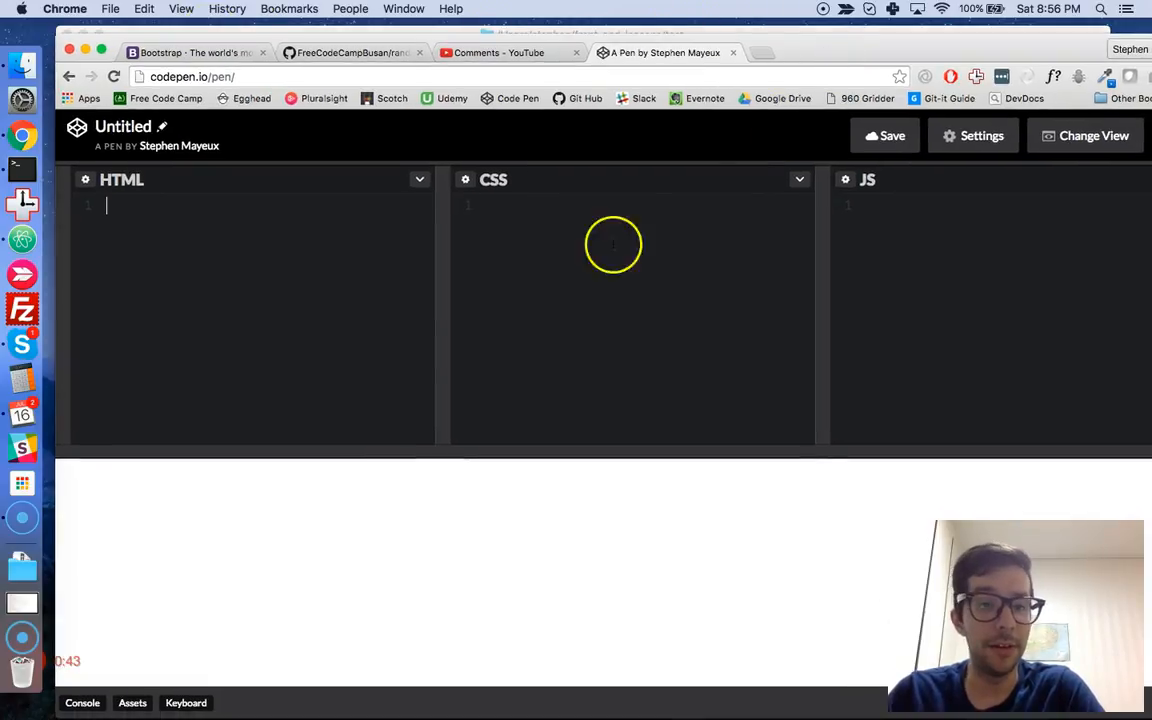
mouse_move(388, 371)
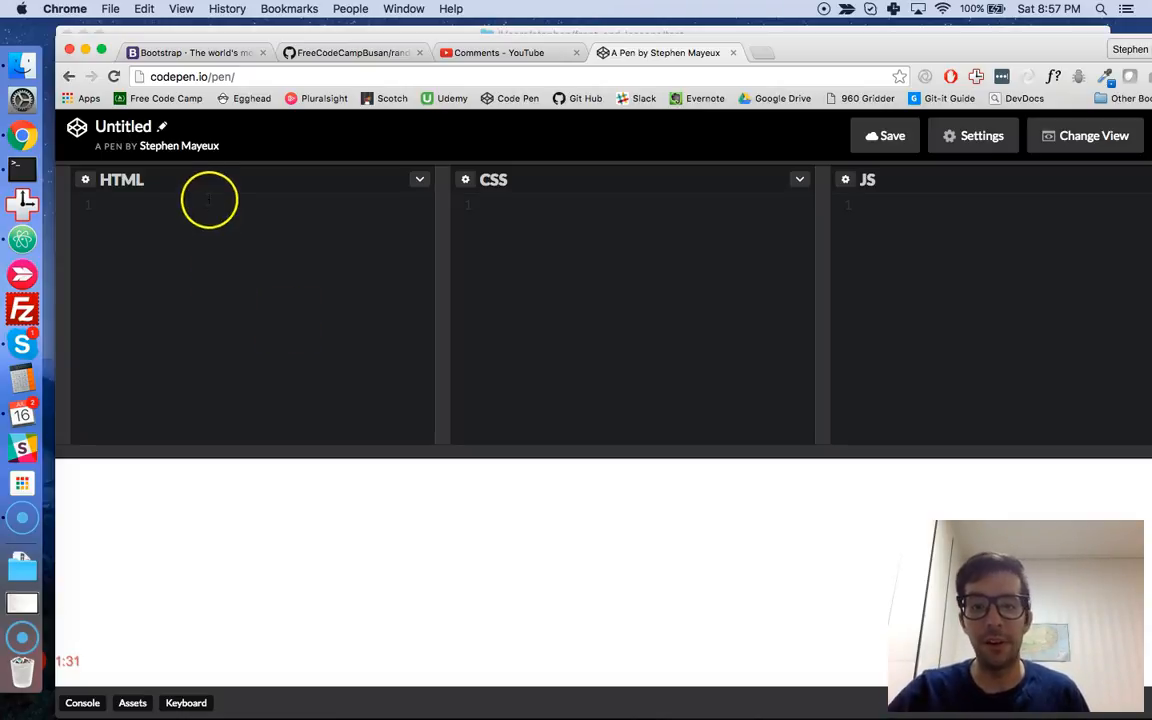
Step: Save the pen as KrkJNR and add Bootstrap 3.3.6 CSS and jQuery 2.2.4 external resources
click(972, 135)
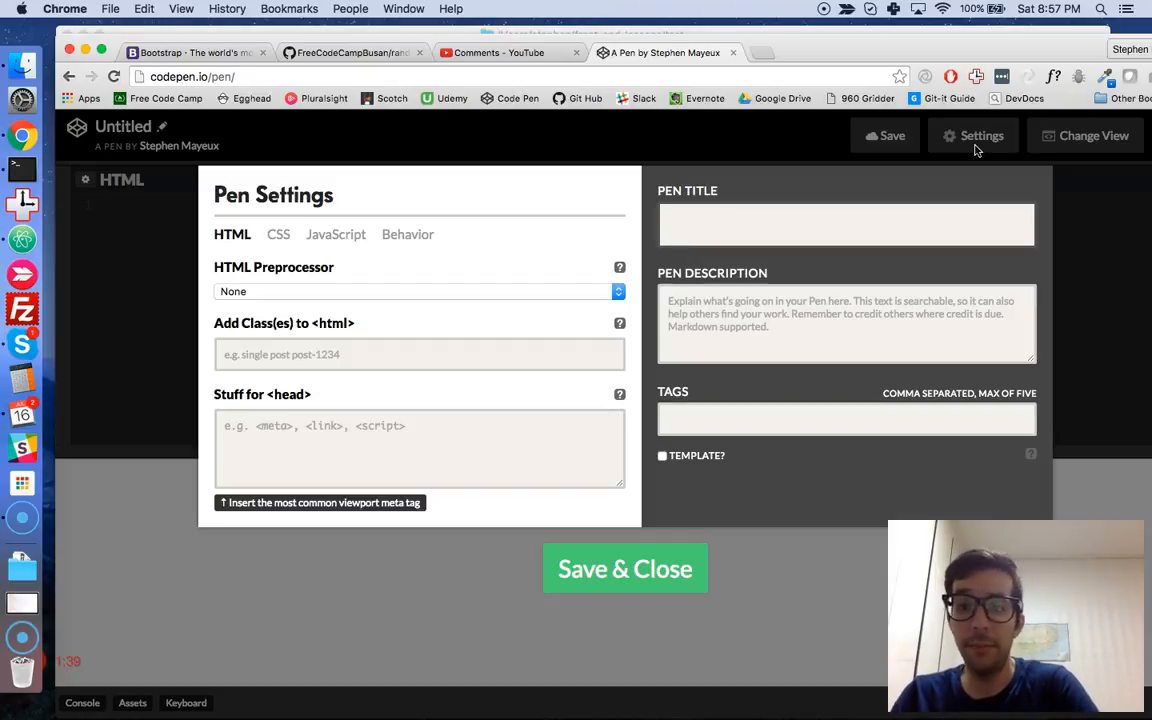
mouse_move(475, 307)
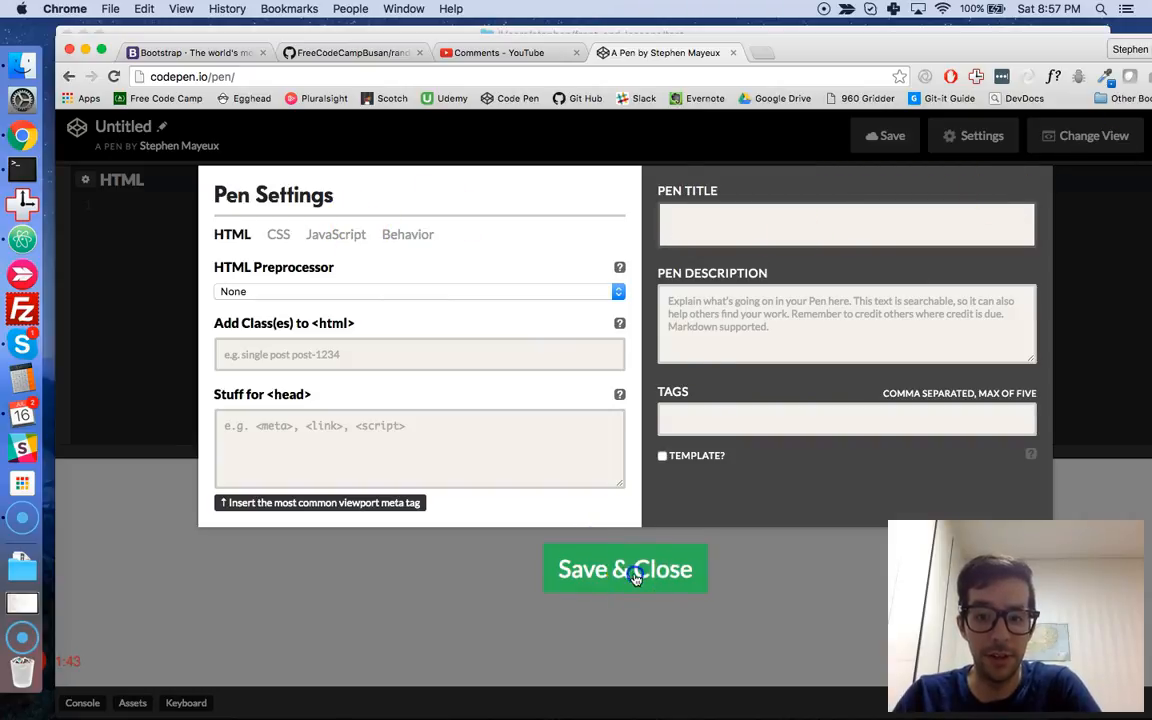
click(625, 569)
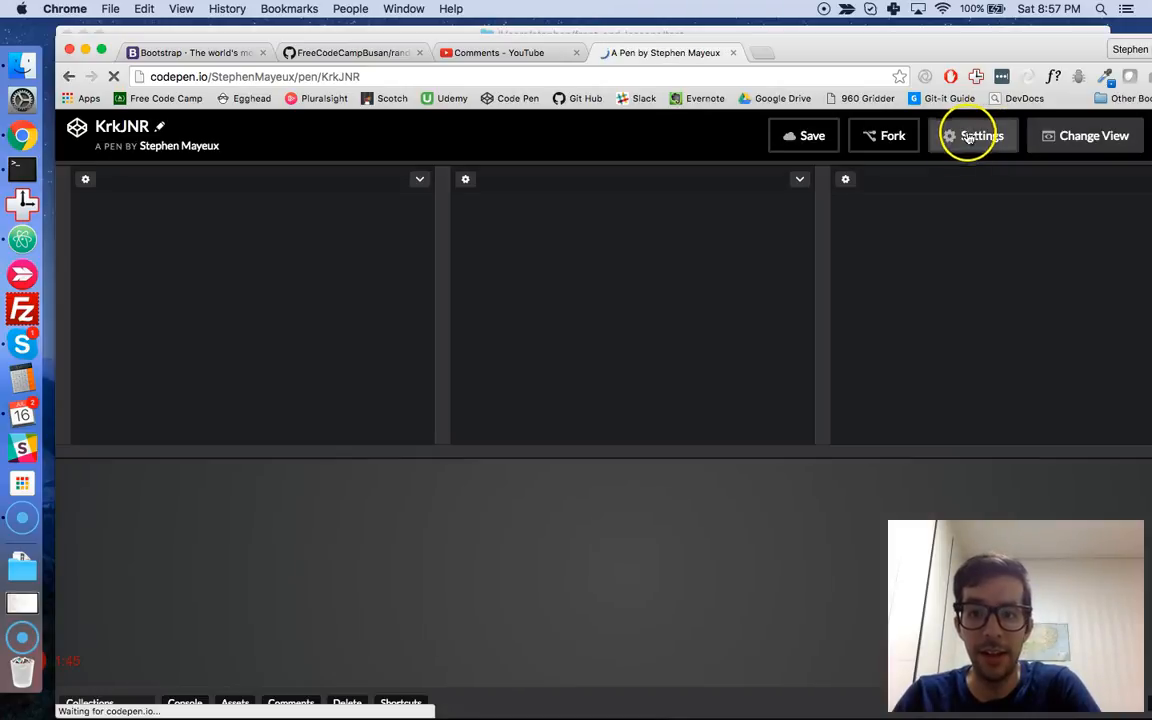
click(972, 135)
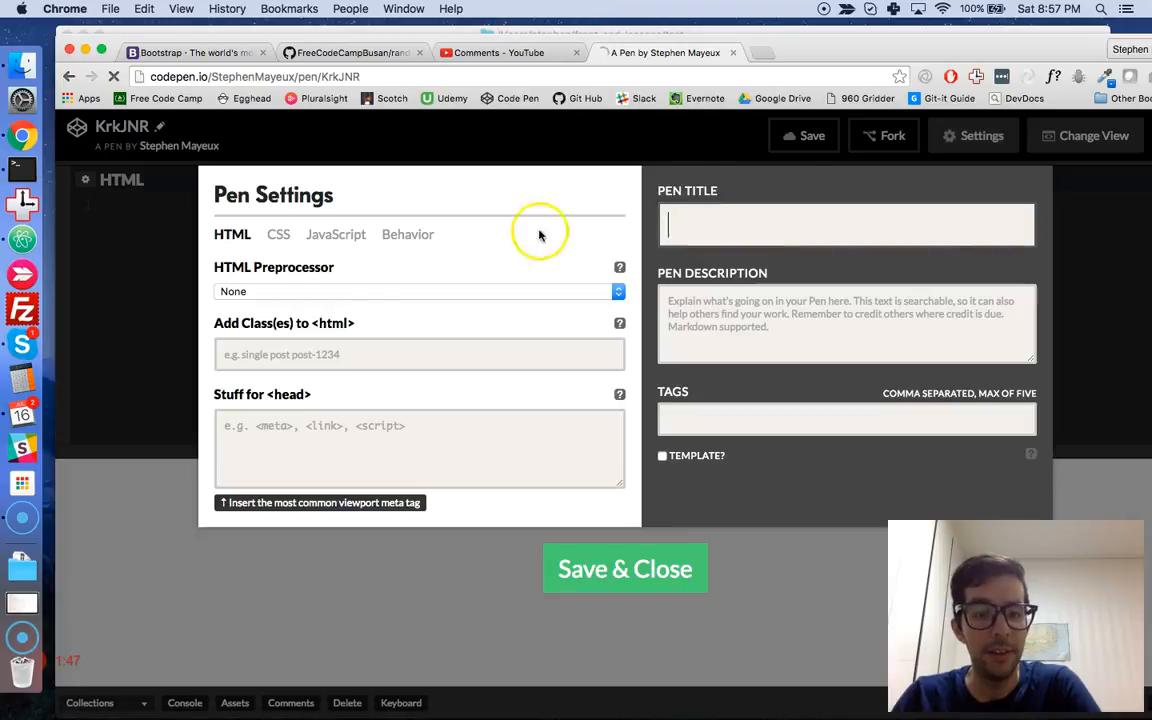
click(278, 234)
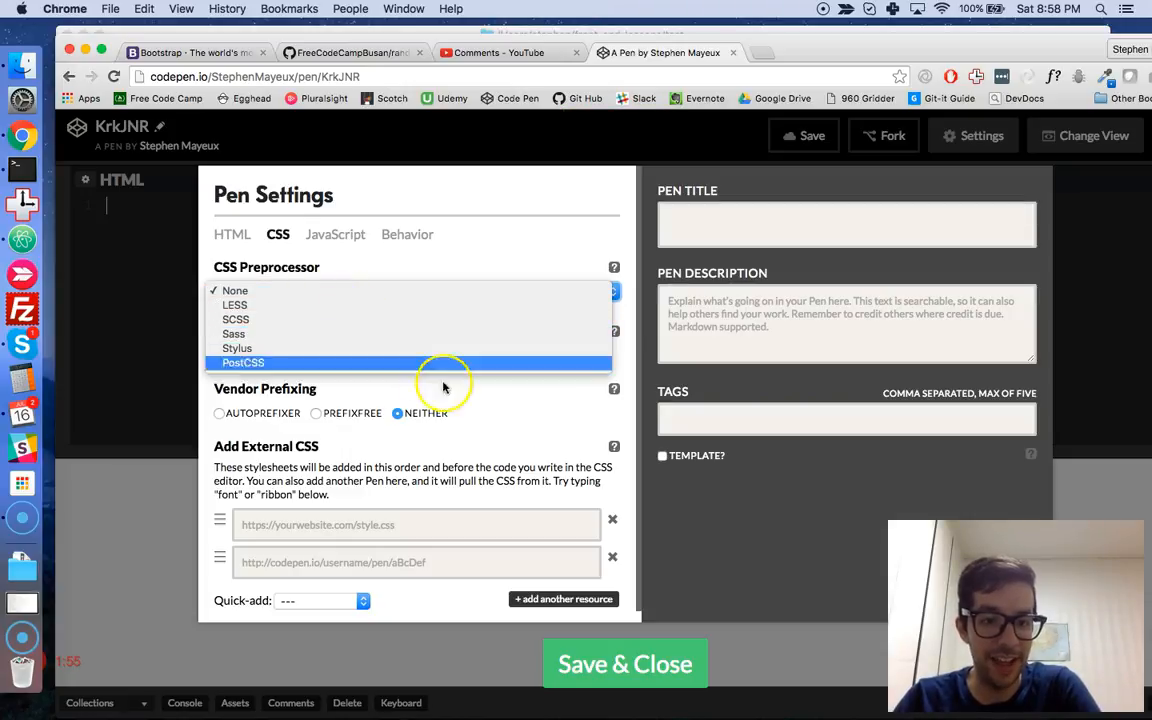
click(235, 290)
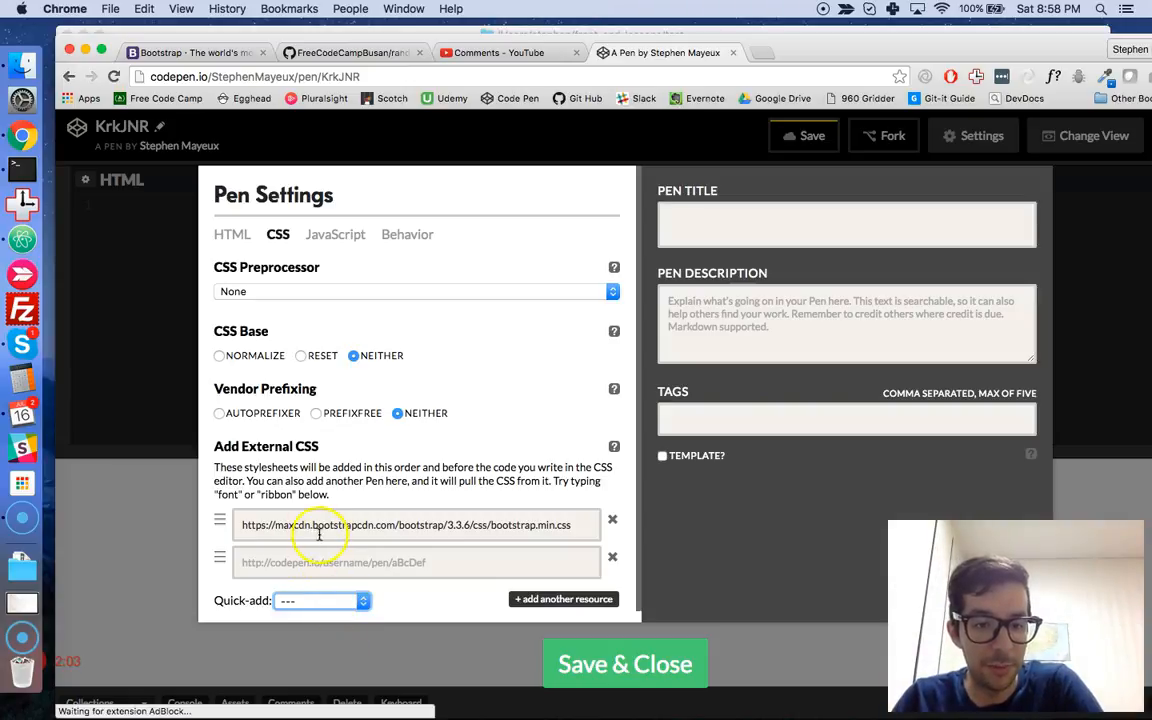
click(335, 234)
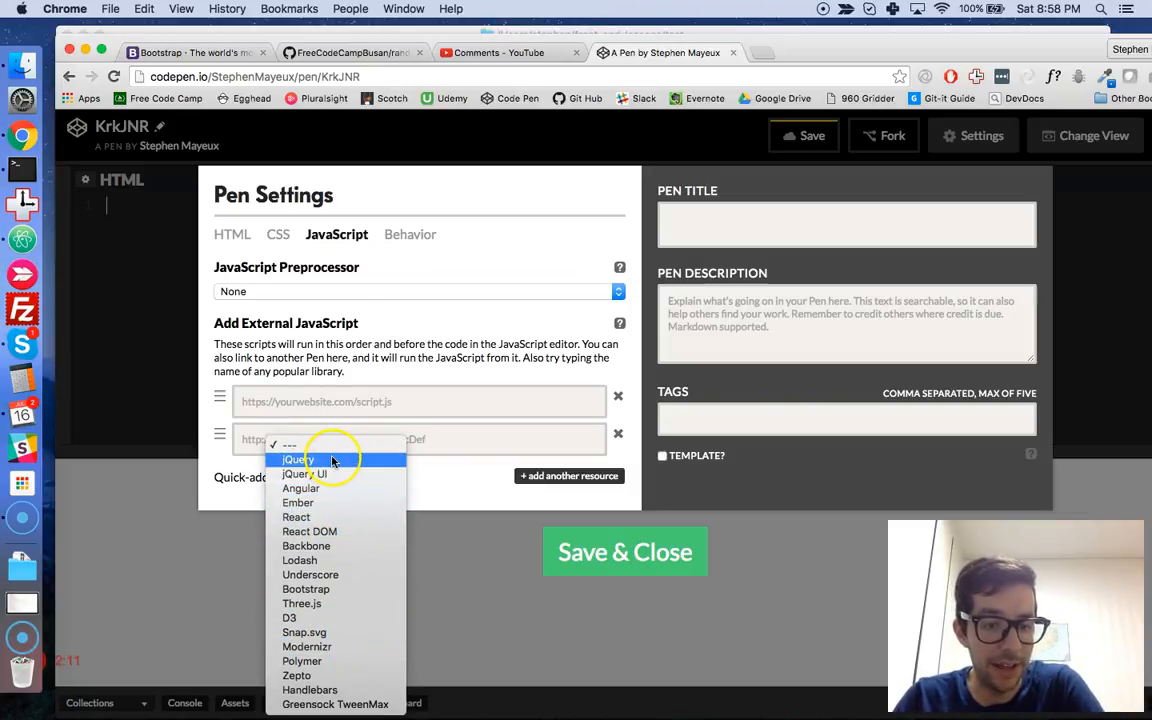
click(297, 459)
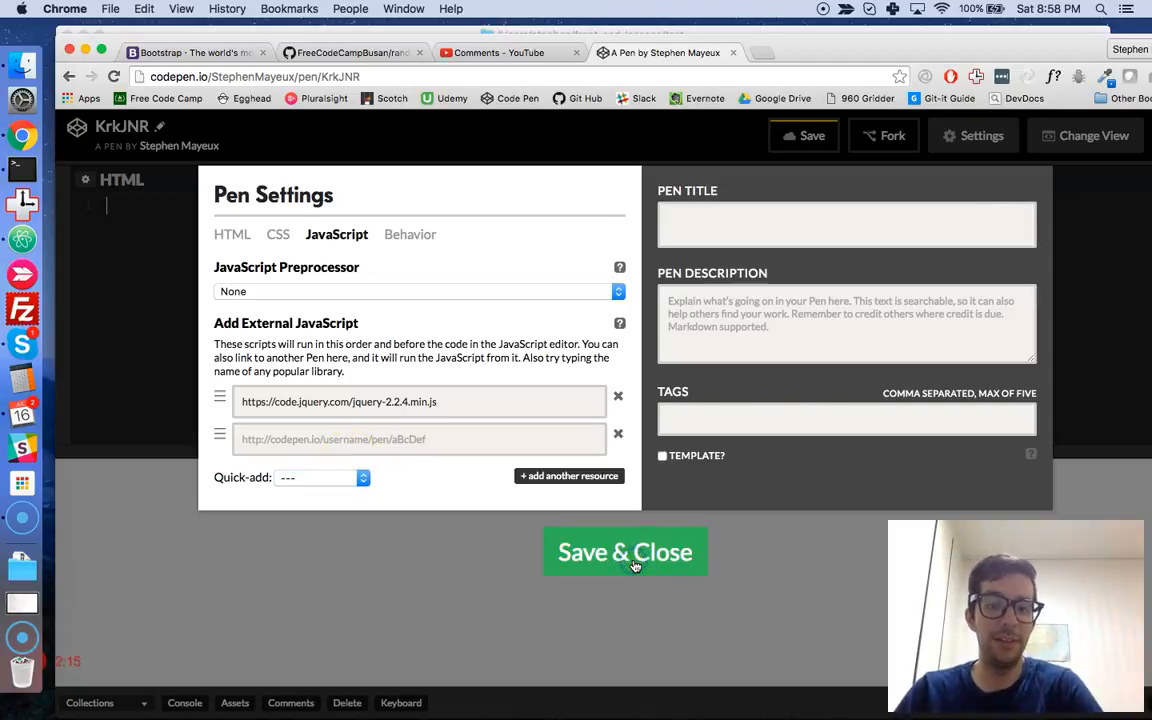
click(624, 552)
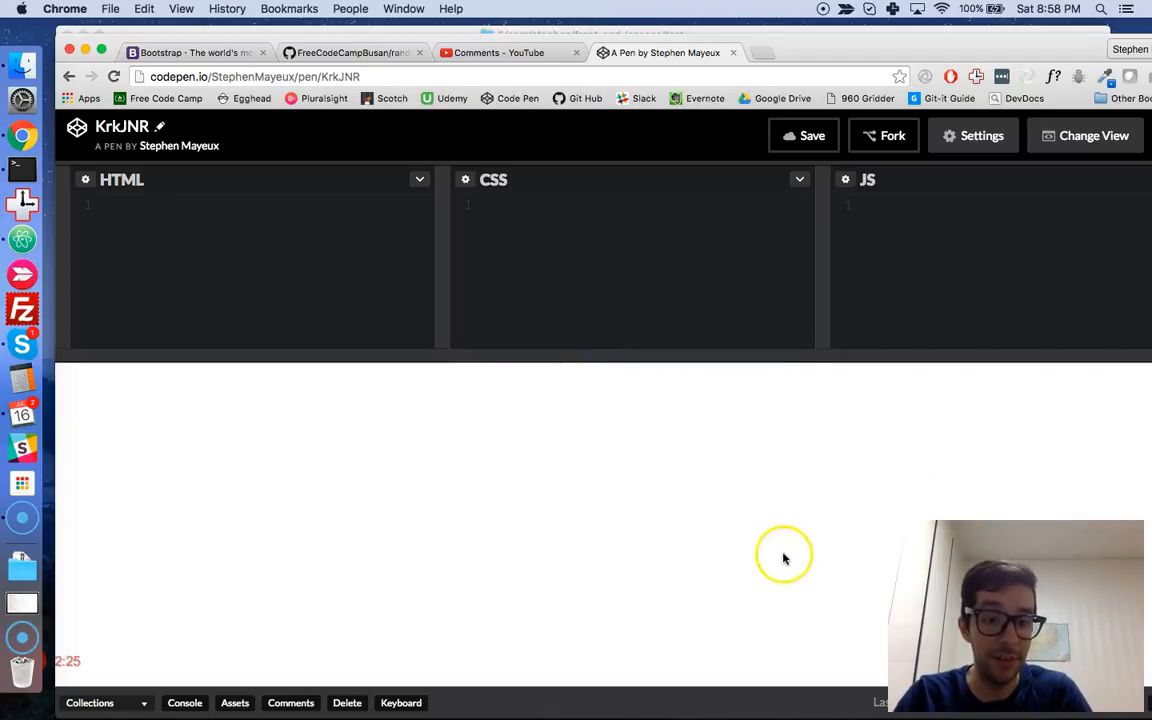
mouse_move(455, 490)
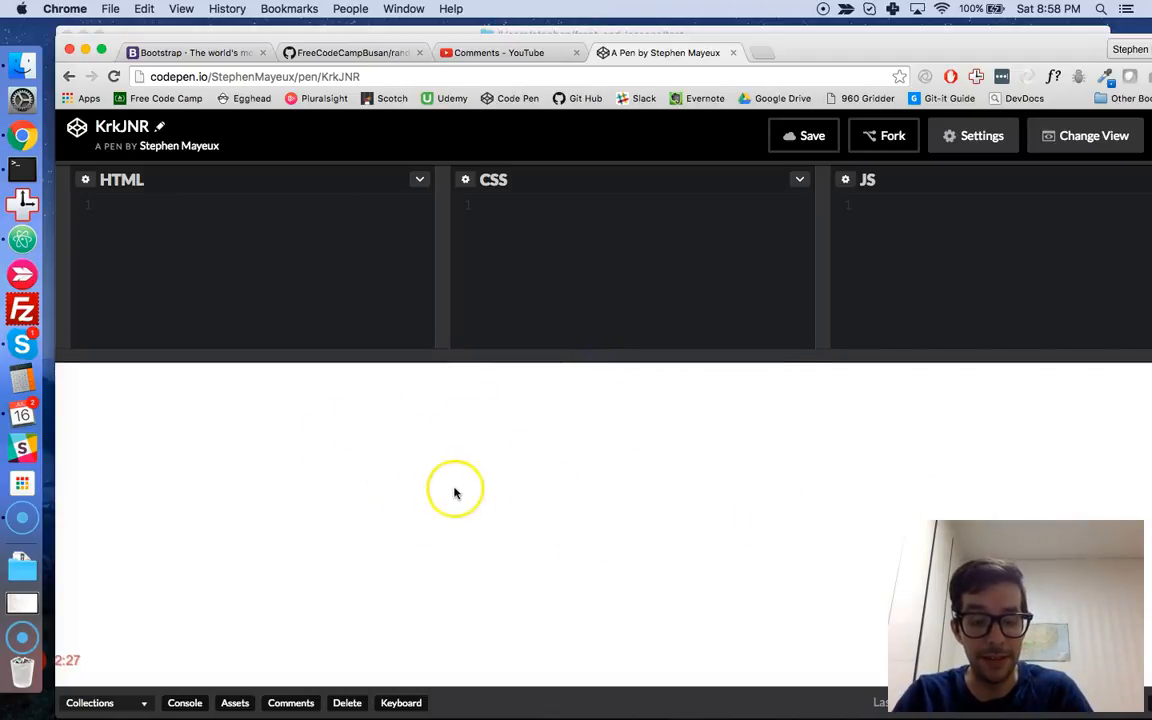
Step: Make the code editors taller than the preview, then collapse and restore the HTML and CSS panes
drag(560, 355, 560, 445)
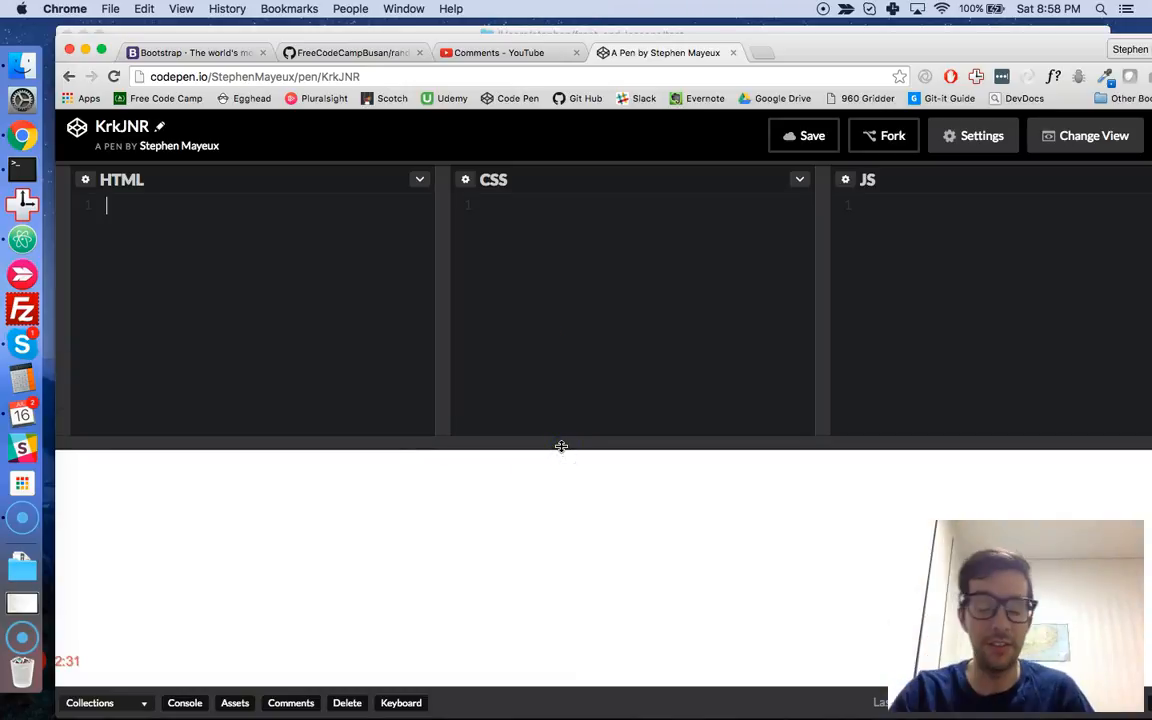
mouse_move(461, 319)
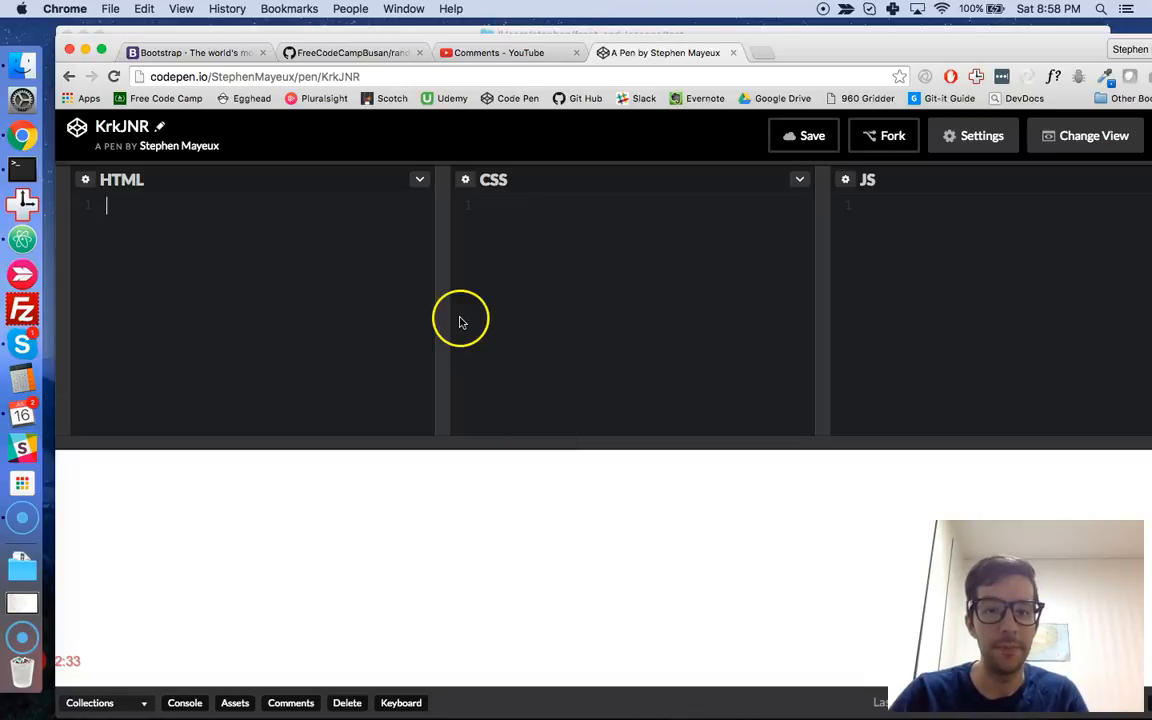
drag(435, 320, 205, 320)
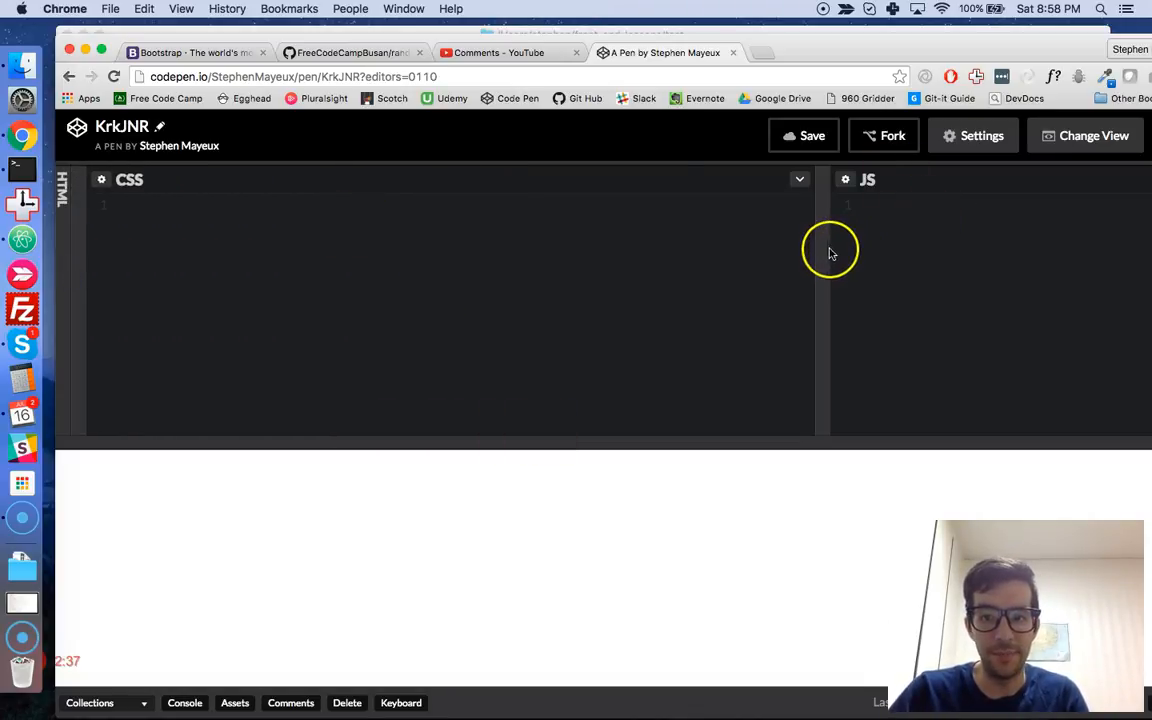
click(799, 179)
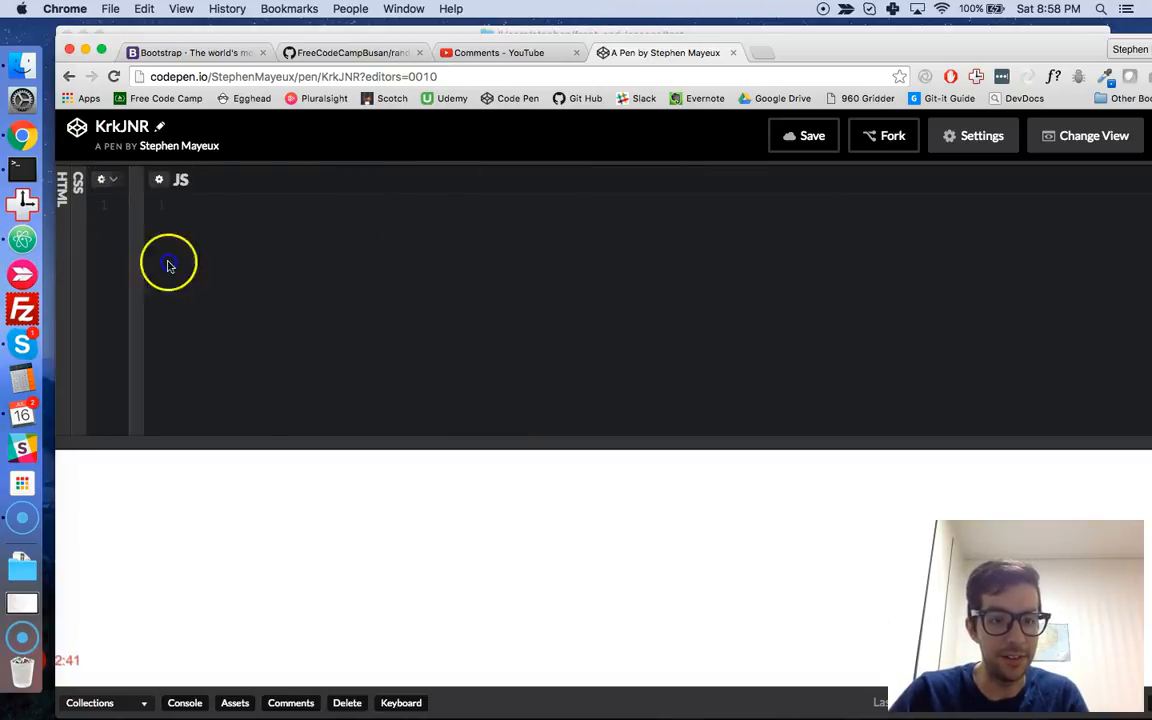
click(77, 186)
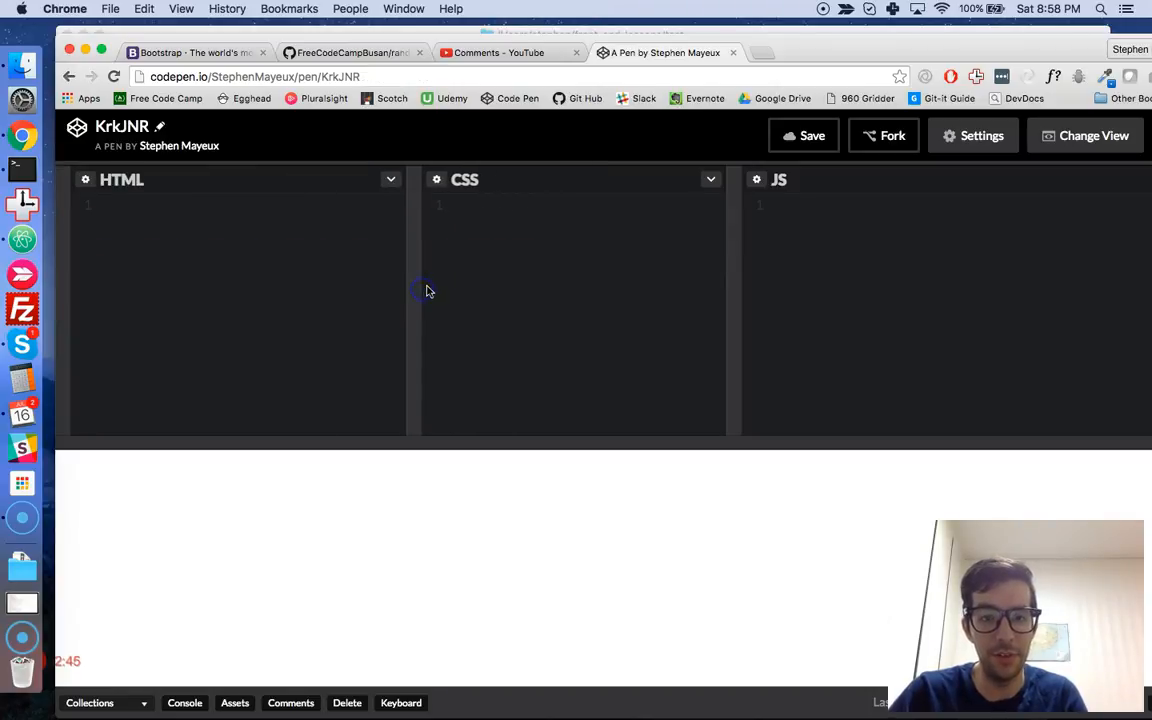
click(240, 205)
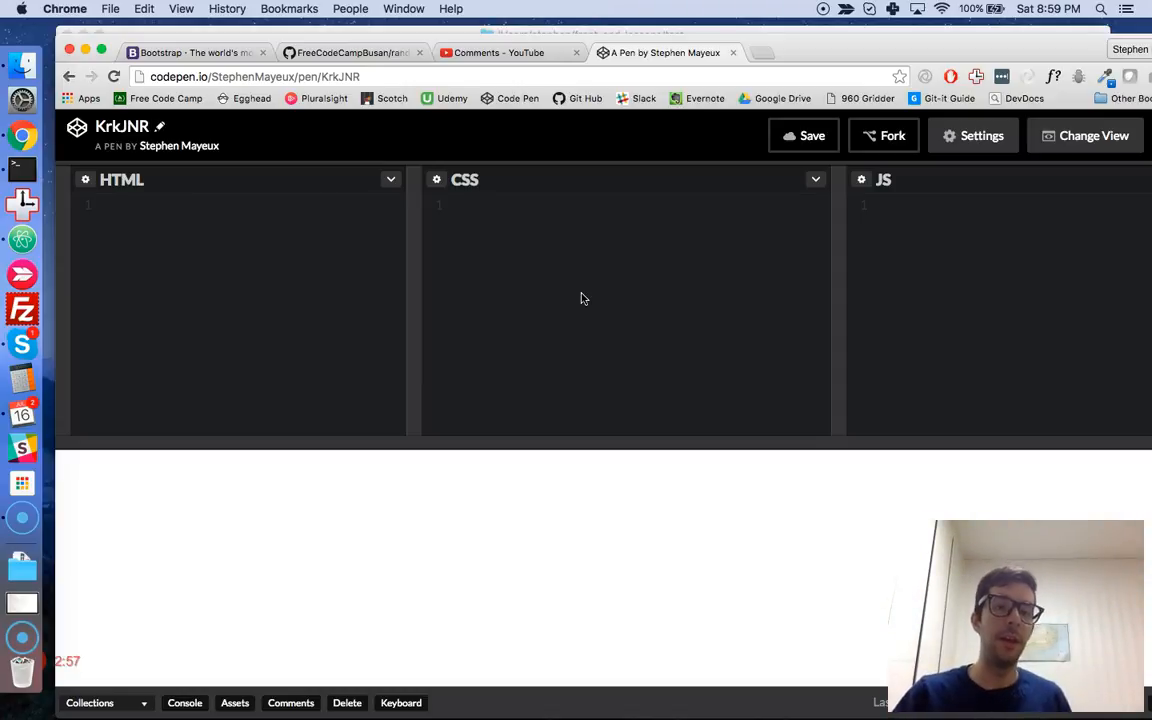
mouse_move(500, 270)
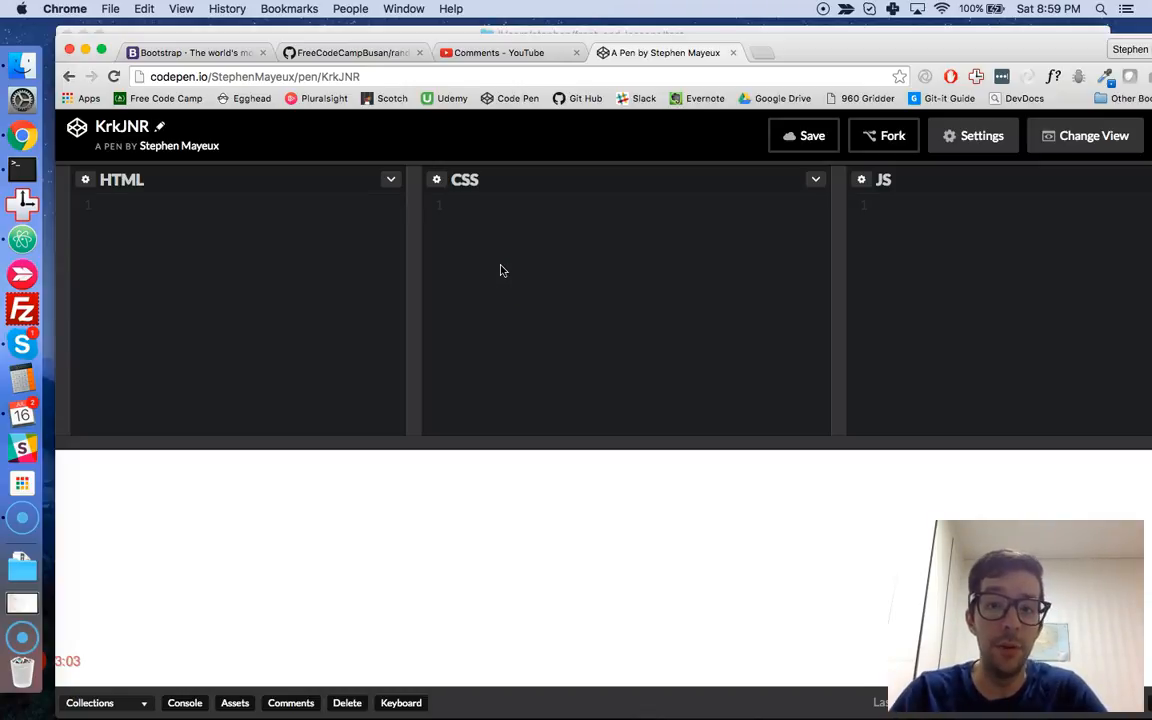
Step: Narrow the HTML editor column so the CSS editor gets more width
click(200, 205)
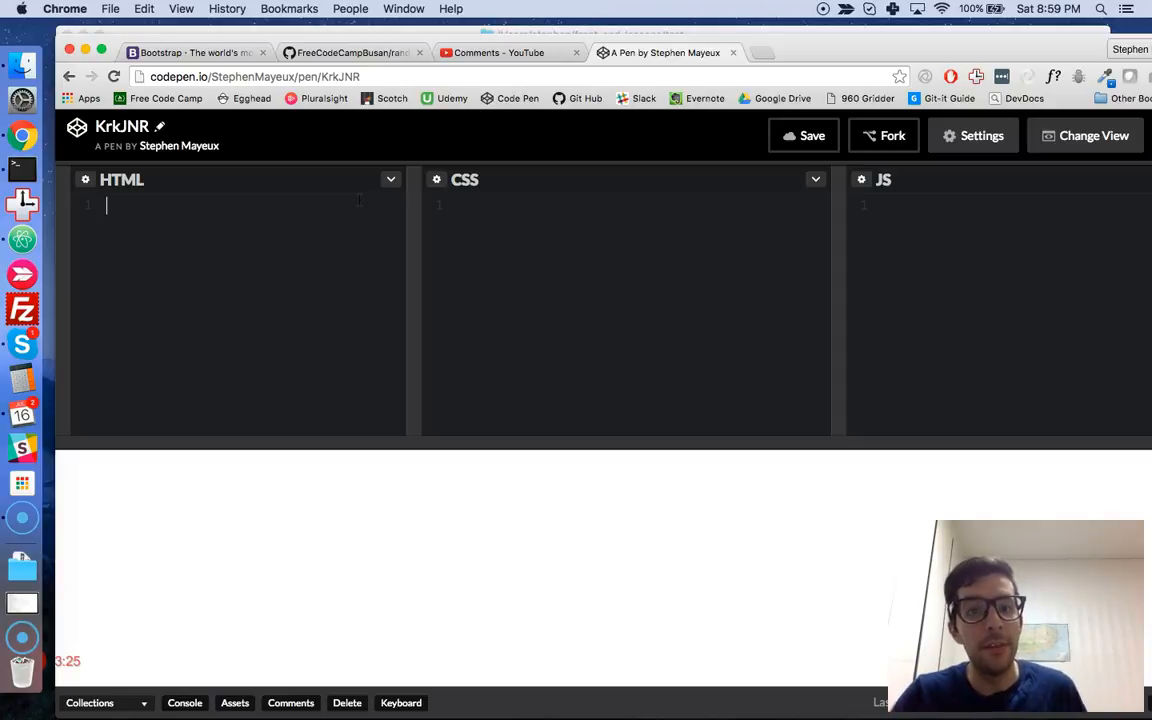
mouse_move(425, 308)
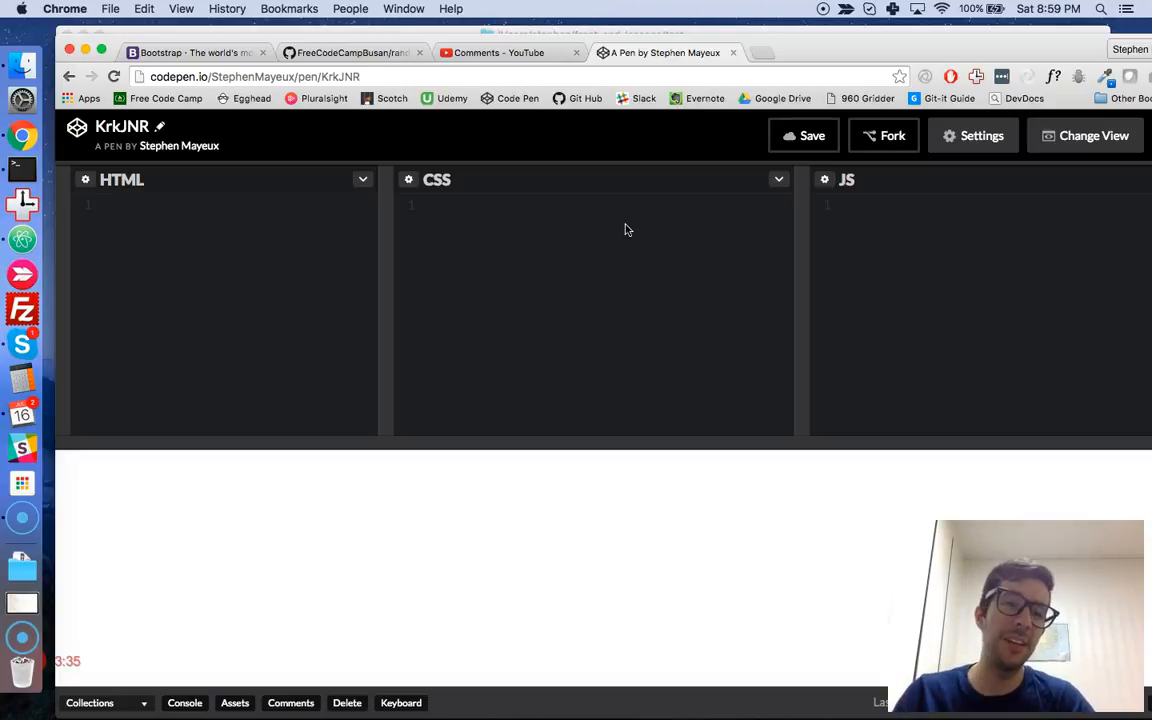
mouse_move(738, 218)
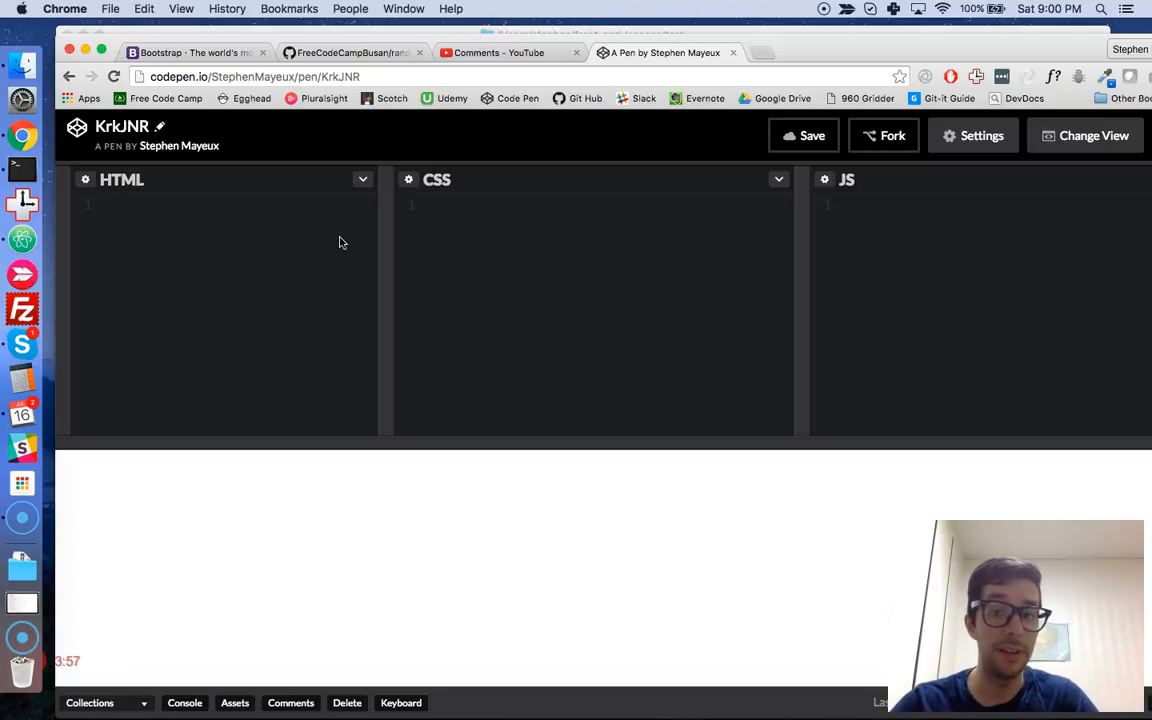
Step: Close the KrkJNR pen's Chrome tab so the Bootstrap homepage shows
click(200, 205)
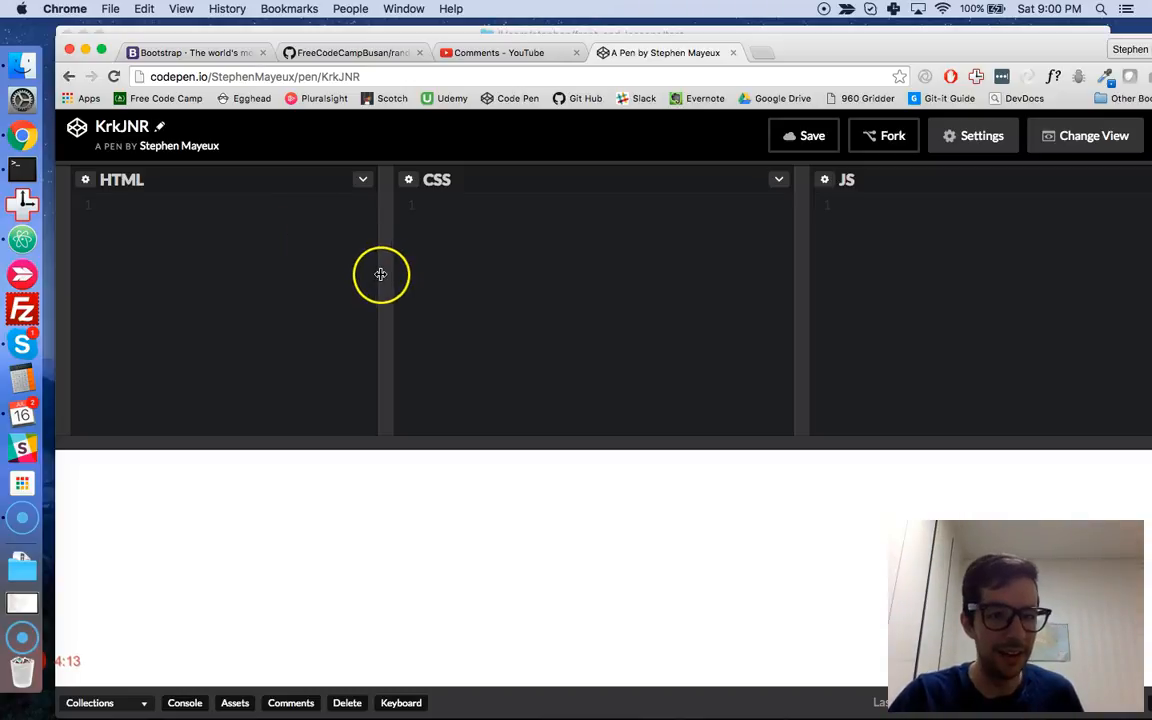
mouse_move(22, 275)
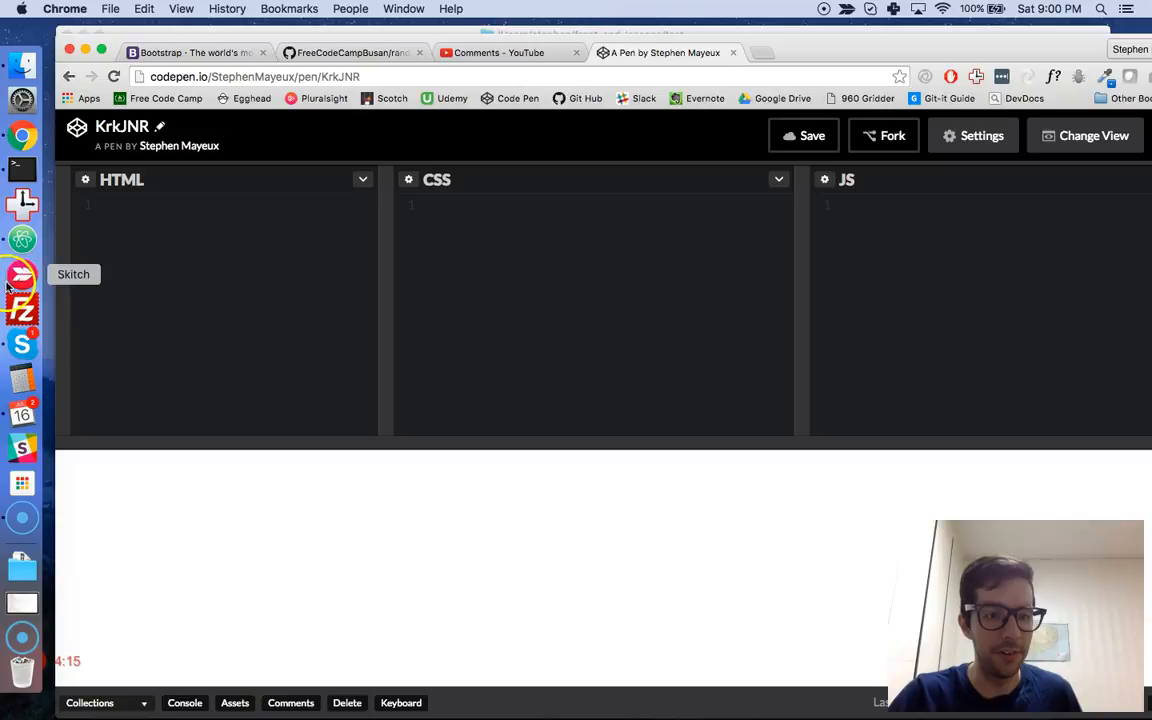
mouse_move(22, 240)
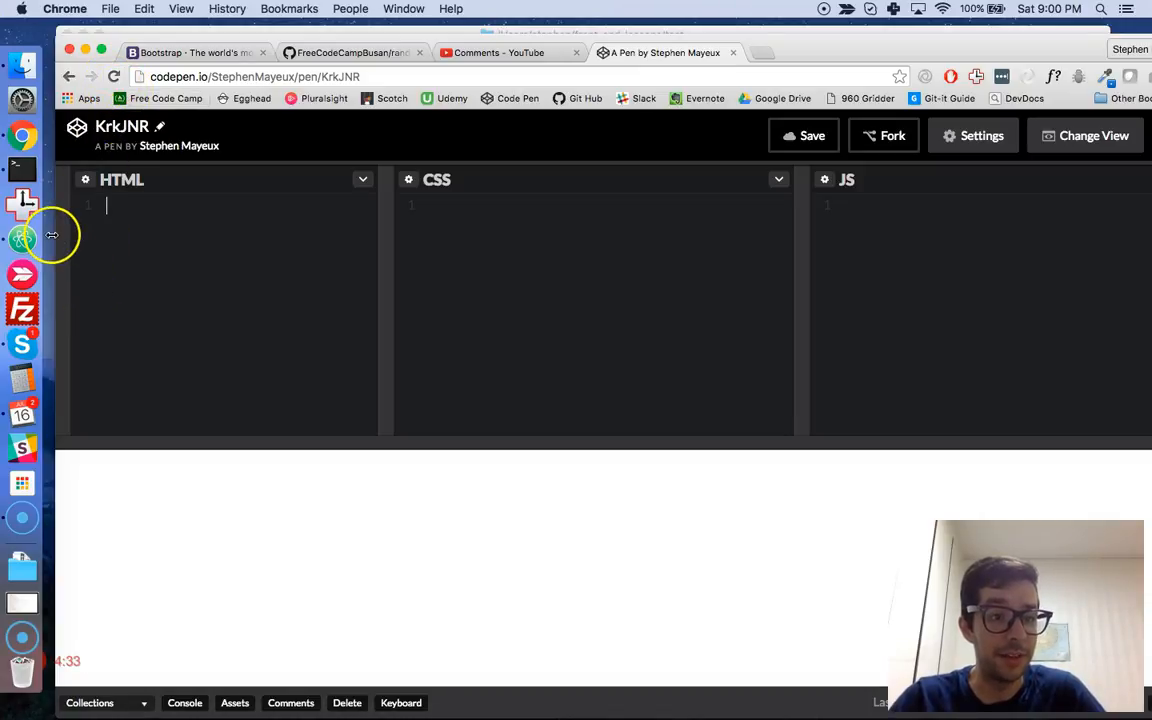
mouse_move(52, 237)
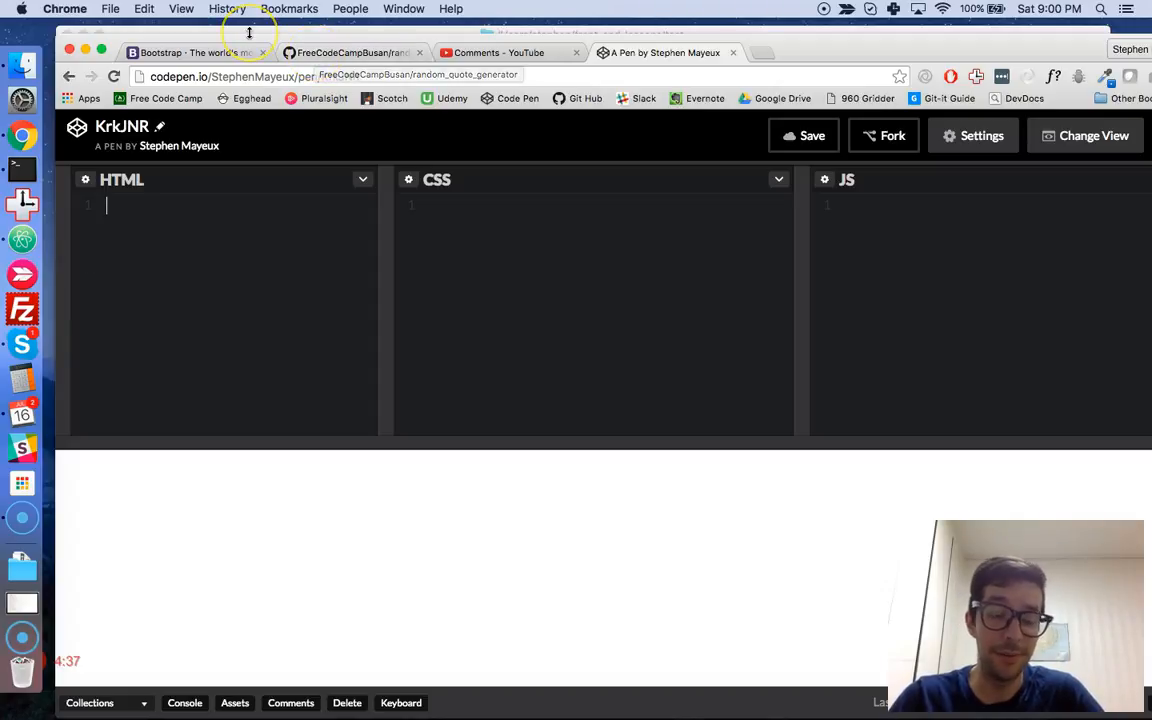
mouse_move(375, 265)
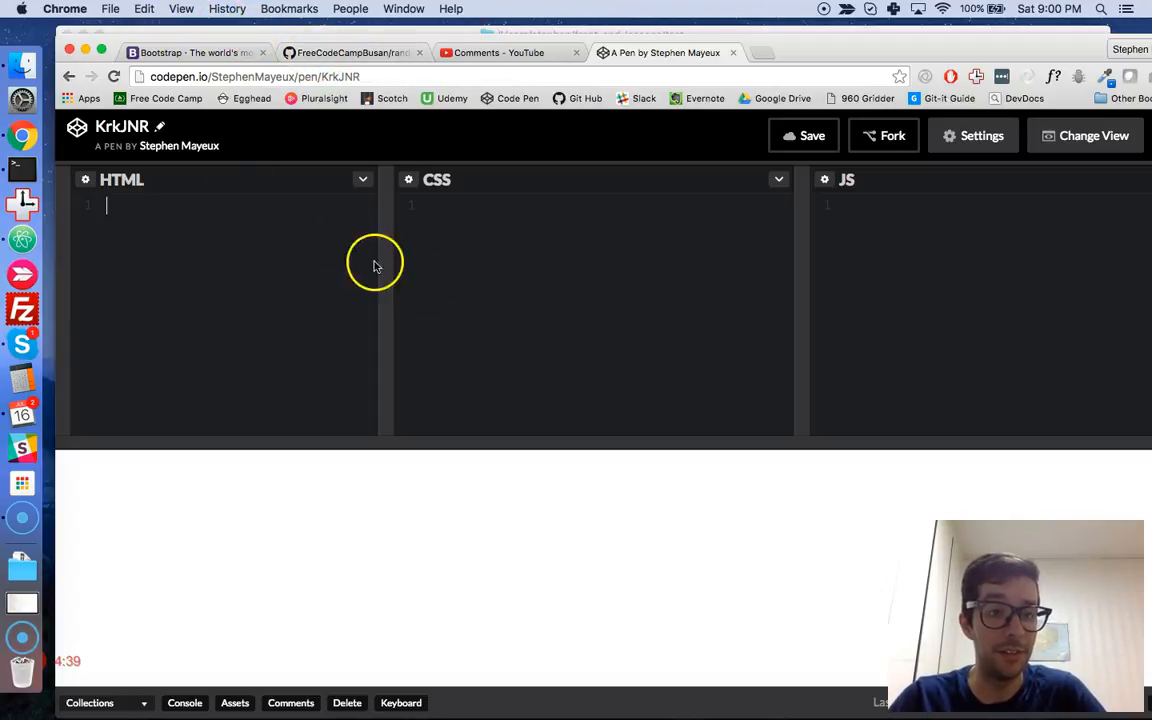
mouse_move(403, 250)
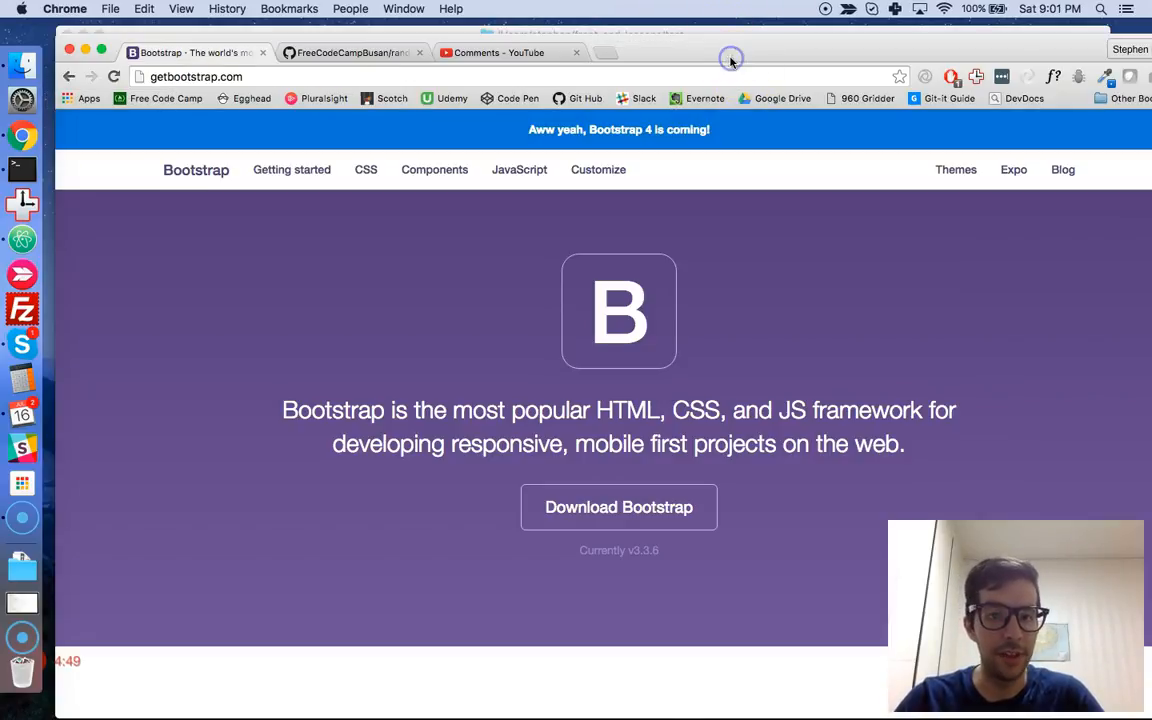
mouse_move(22, 239)
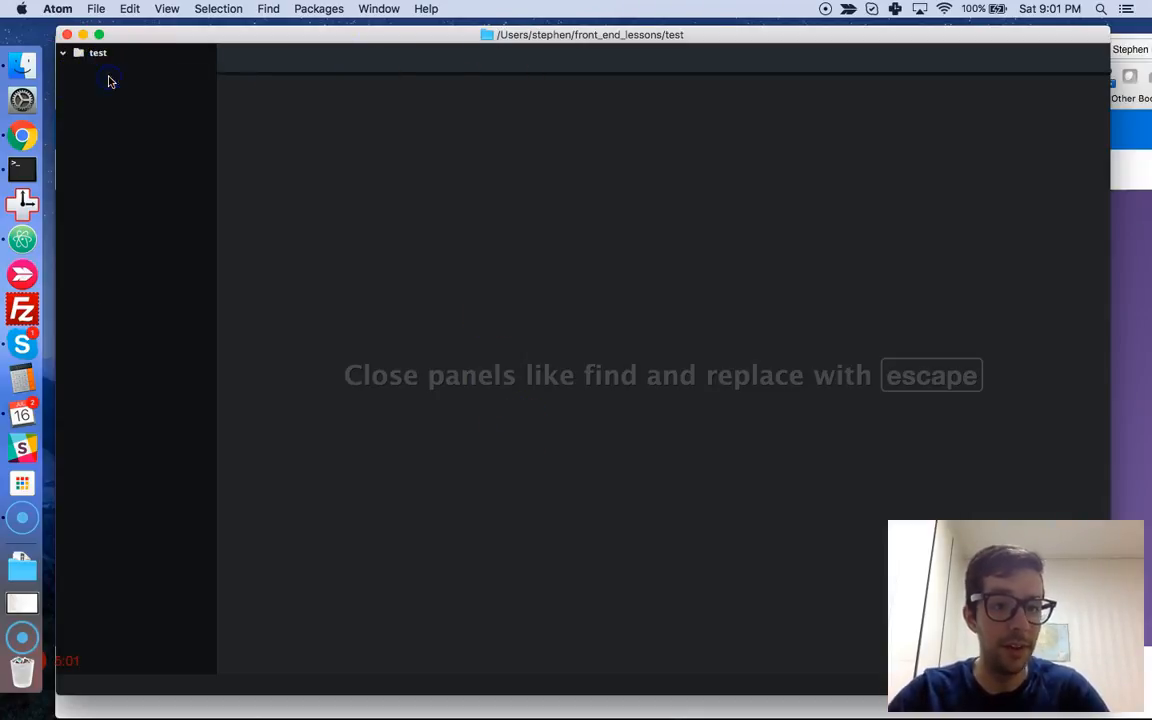
Step: Finish creating main.html and add an empty main.js to the test project
text(main.ht)
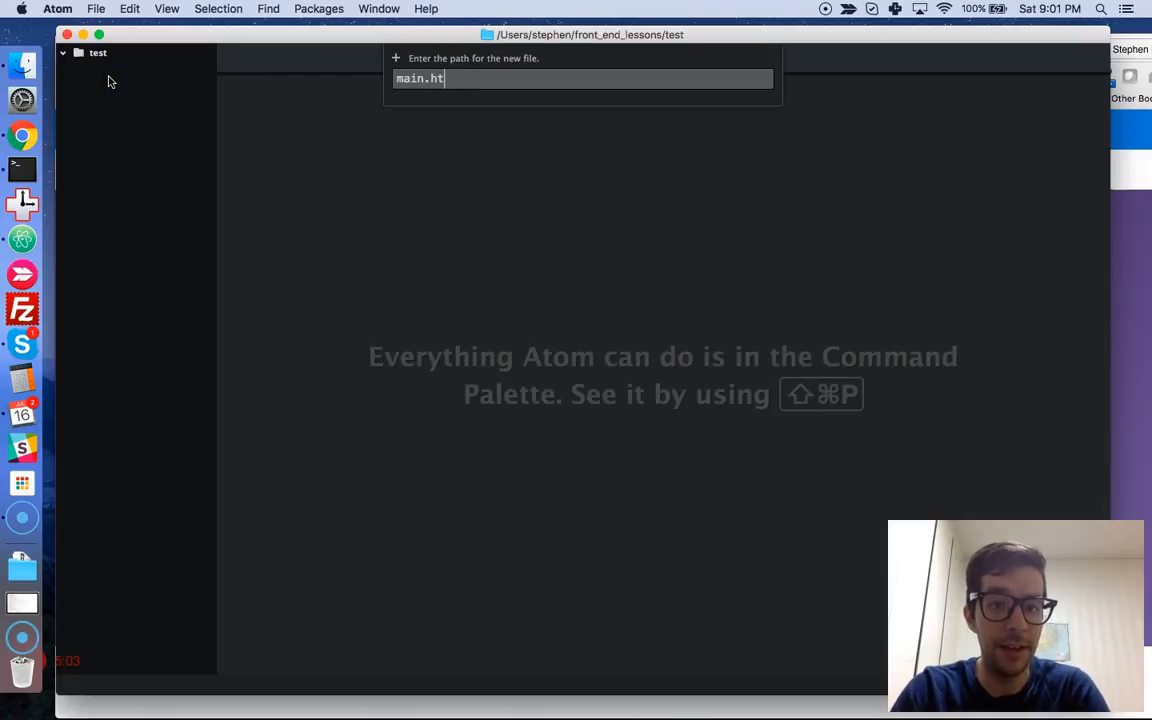
key(Return)
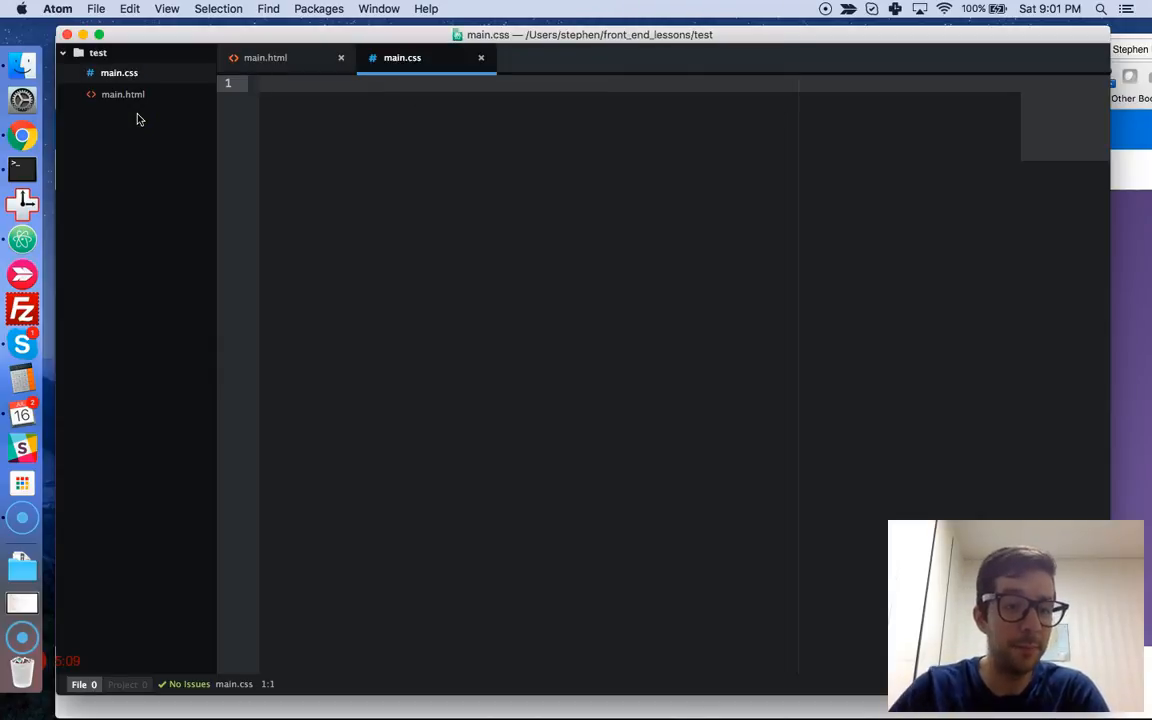
right_click(119, 72)
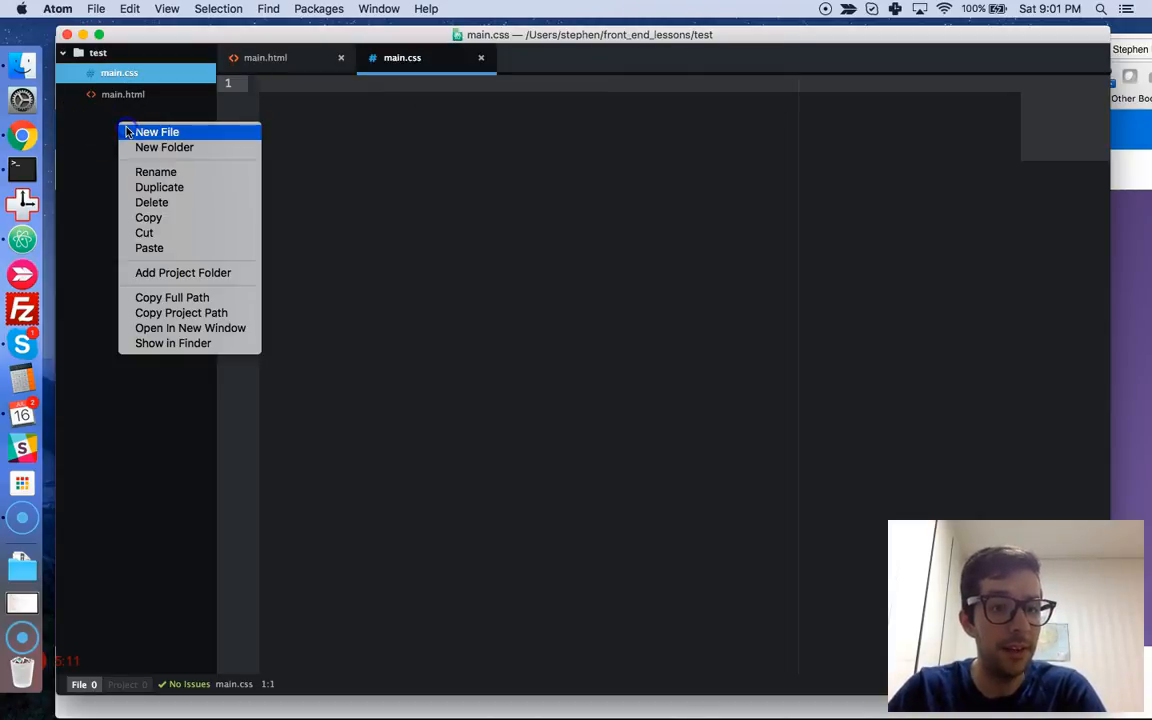
click(157, 131)
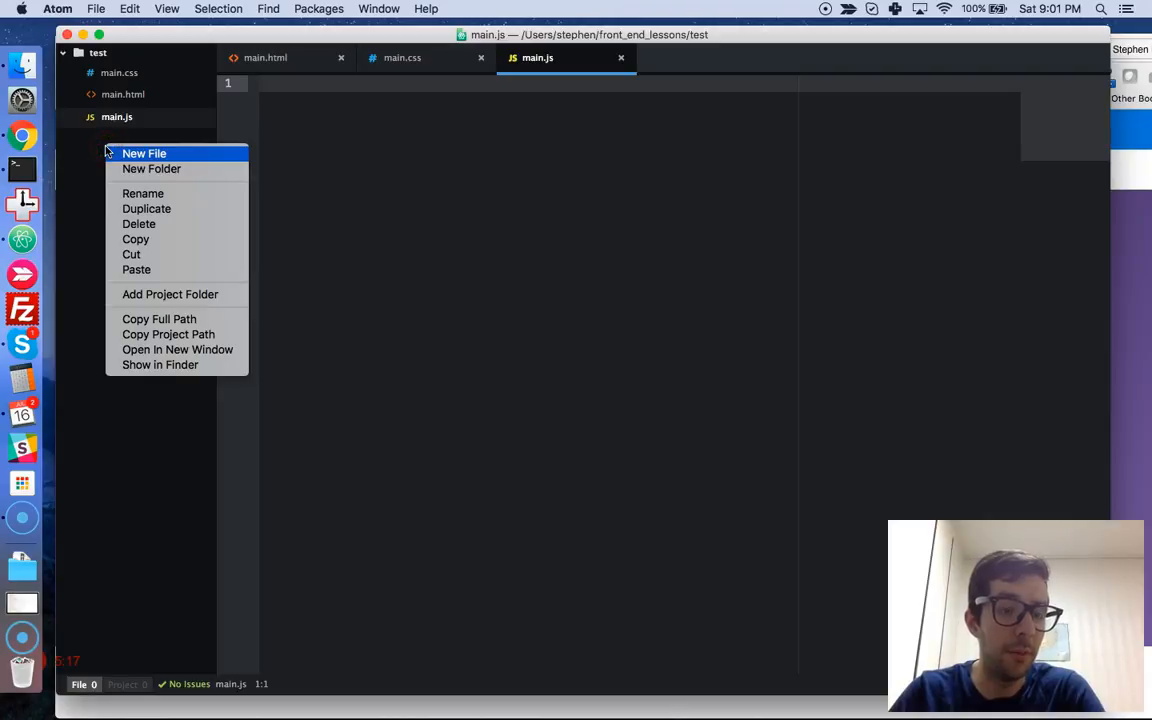
mouse_move(143, 193)
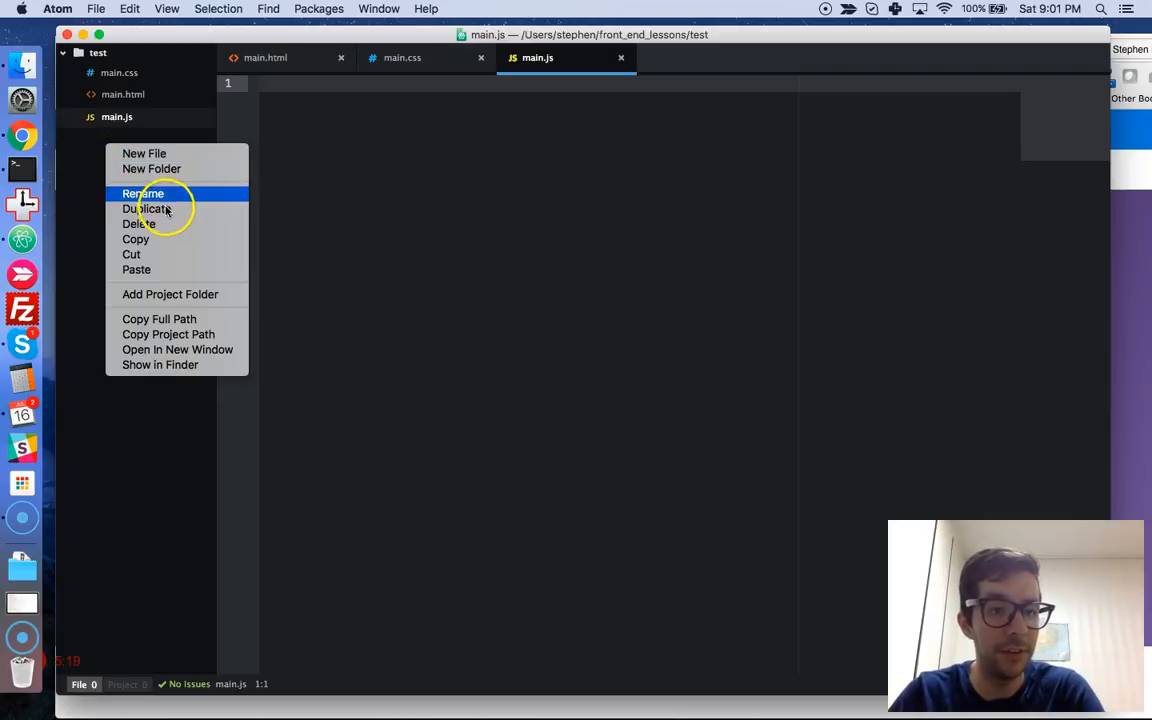
mouse_move(144, 153)
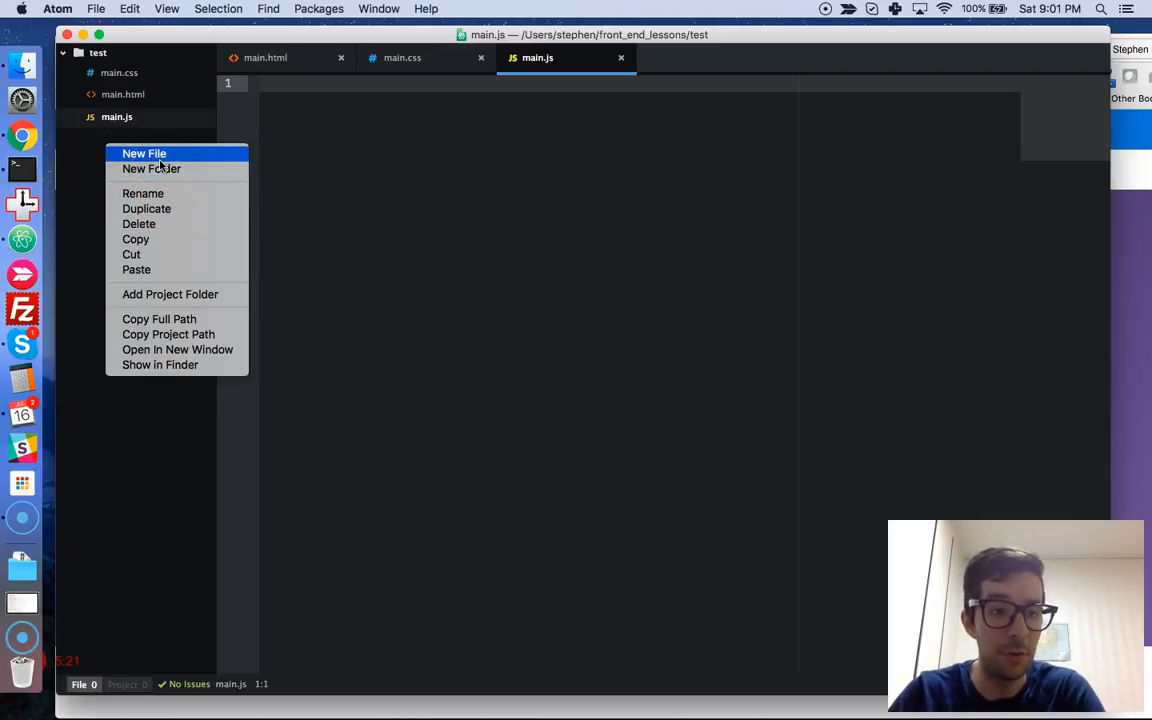
mouse_move(151, 168)
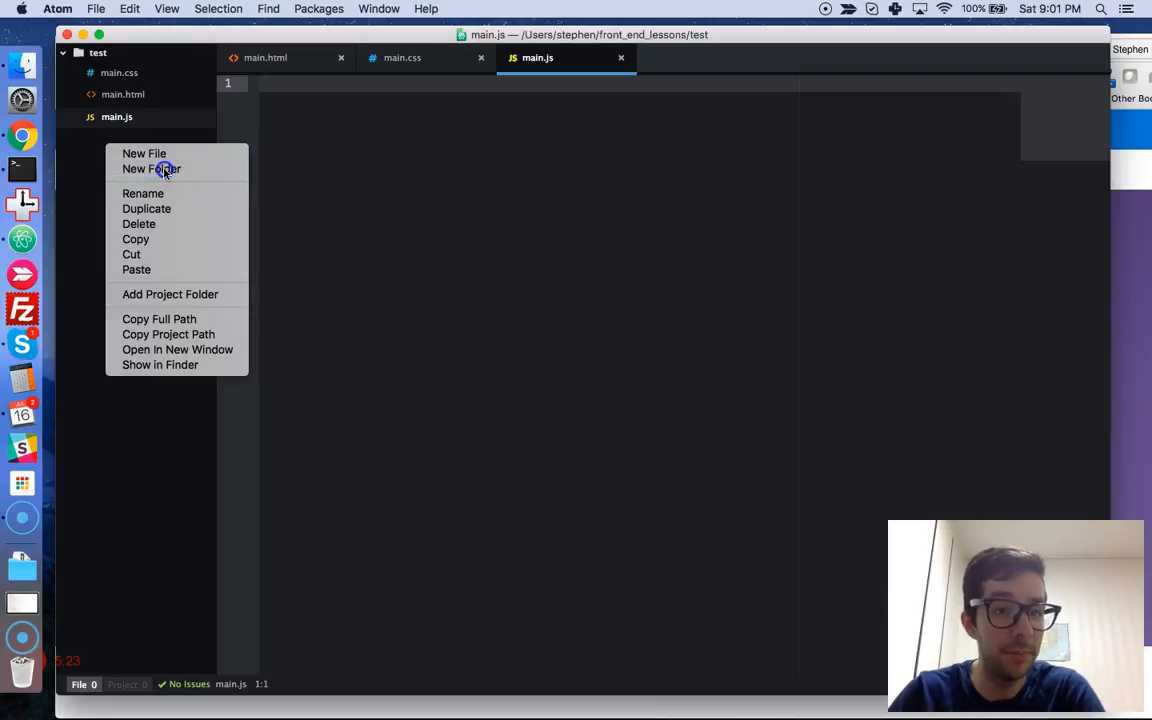
Step: Create a folder named images in the test project
click(151, 168)
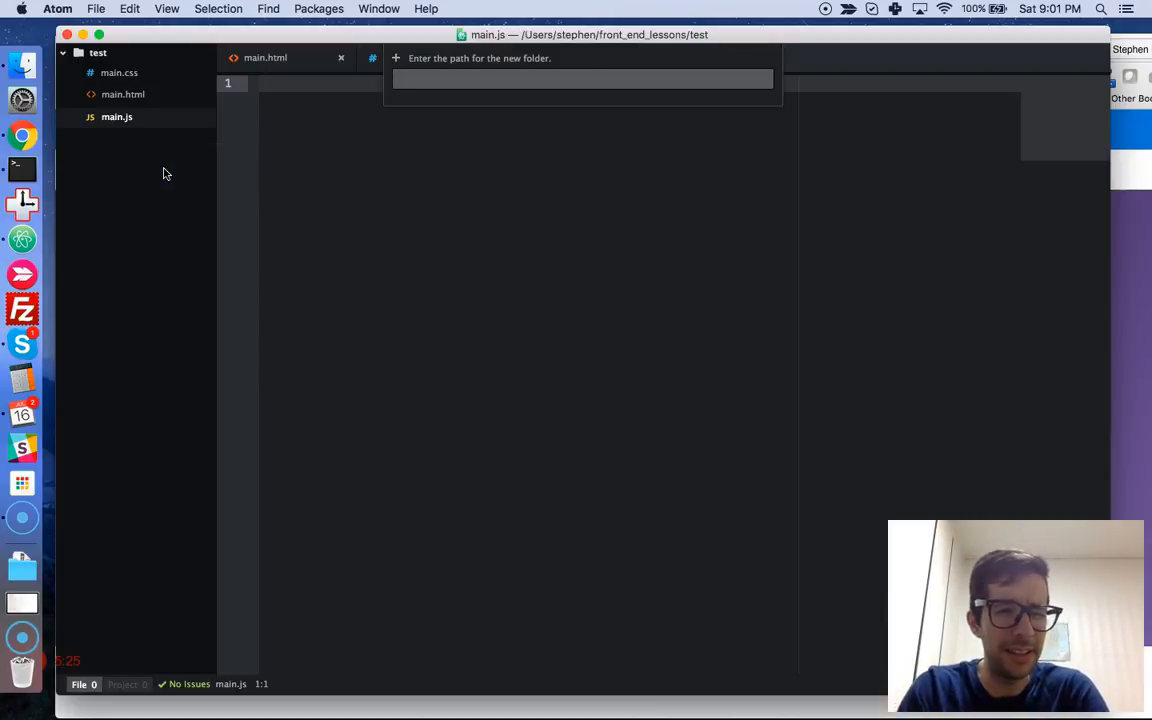
mouse_move(140, 173)
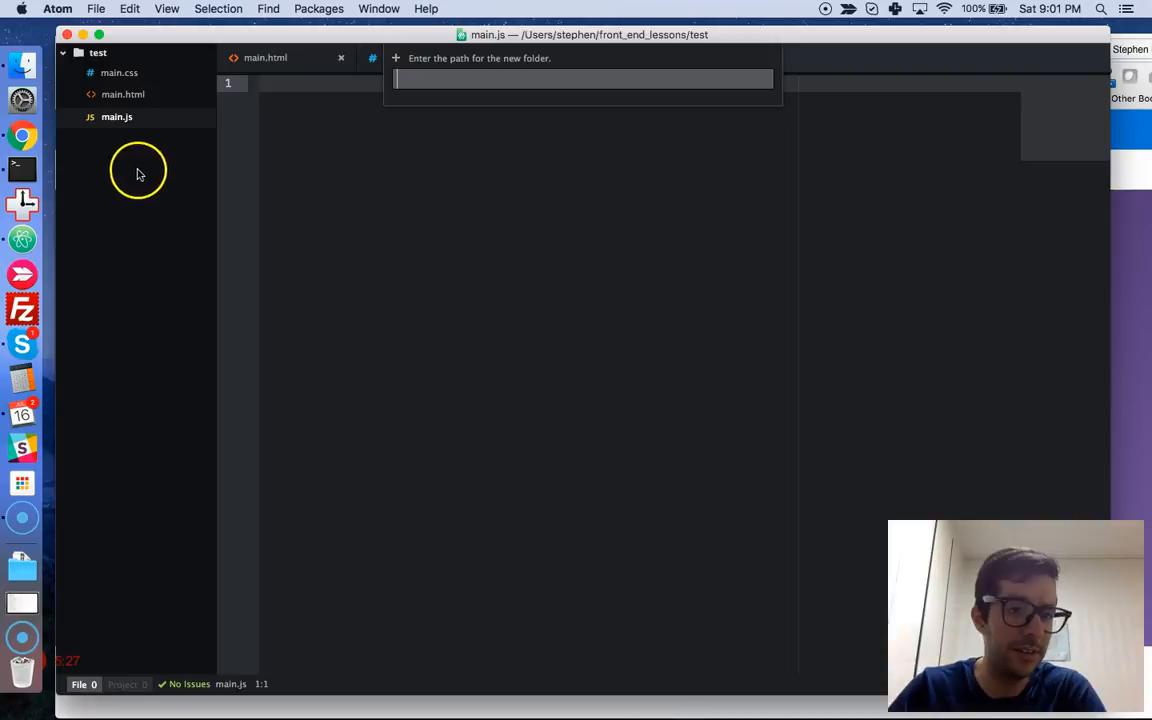
text(images)
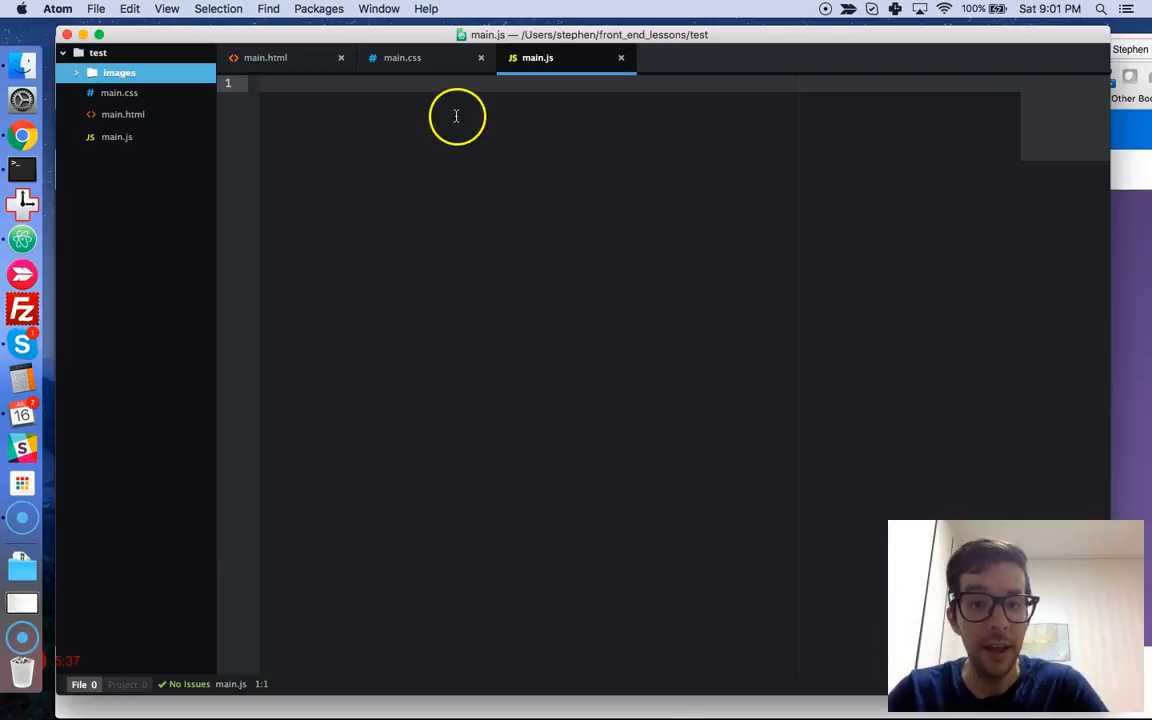
mouse_move(410, 65)
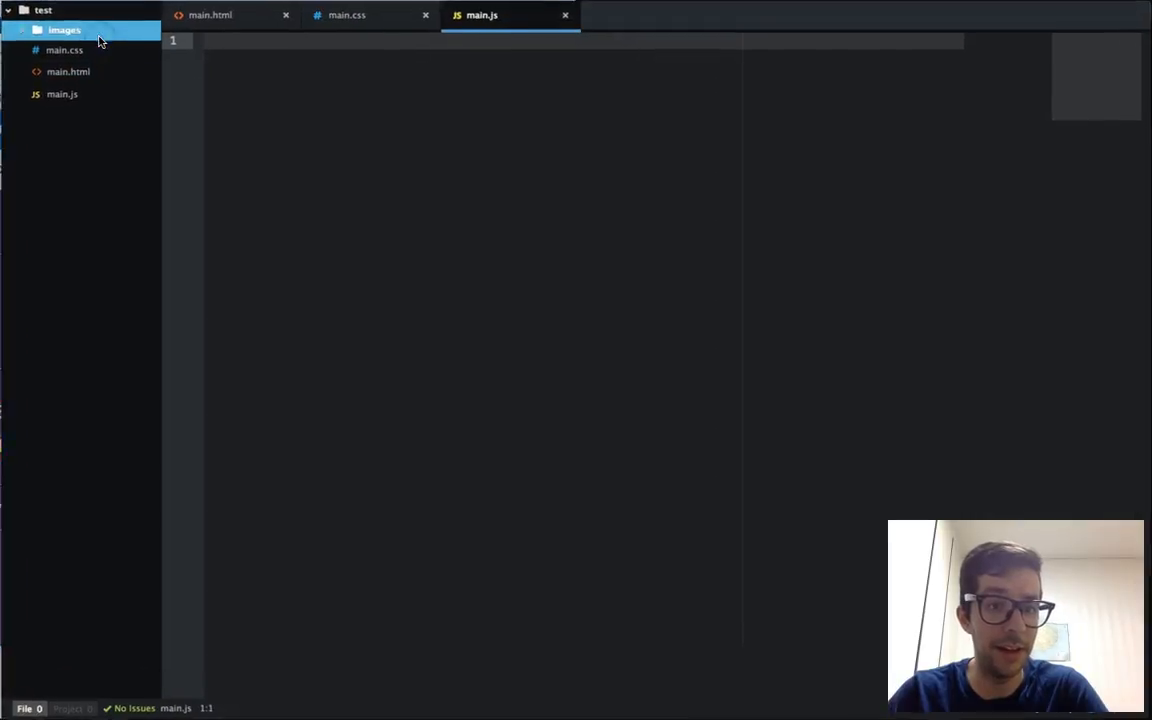
mouse_move(210, 14)
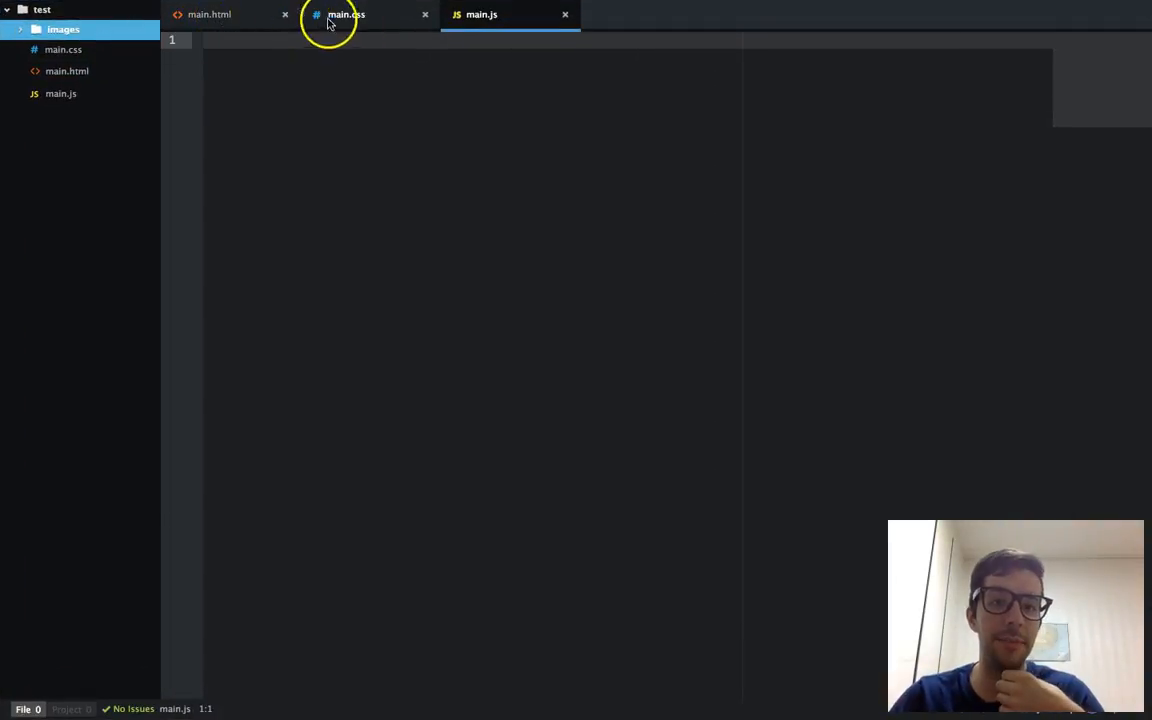
Step: Bring up main.html and place the cursor in its empty editor
click(209, 14)
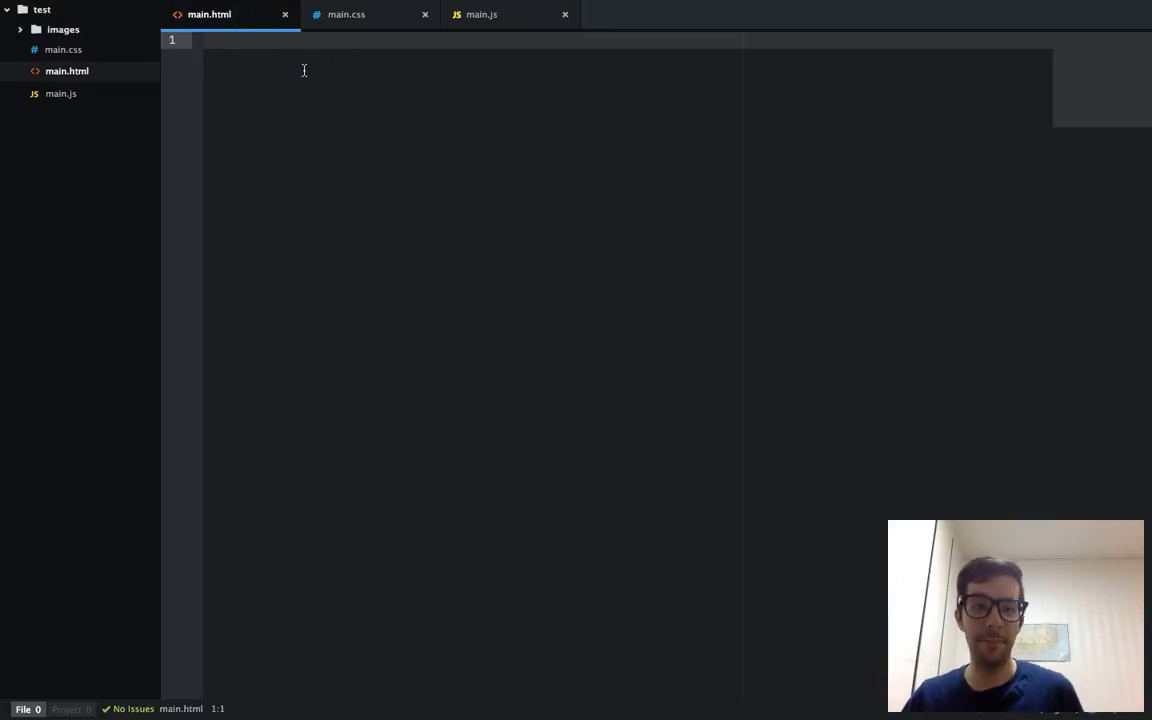
click(205, 40)
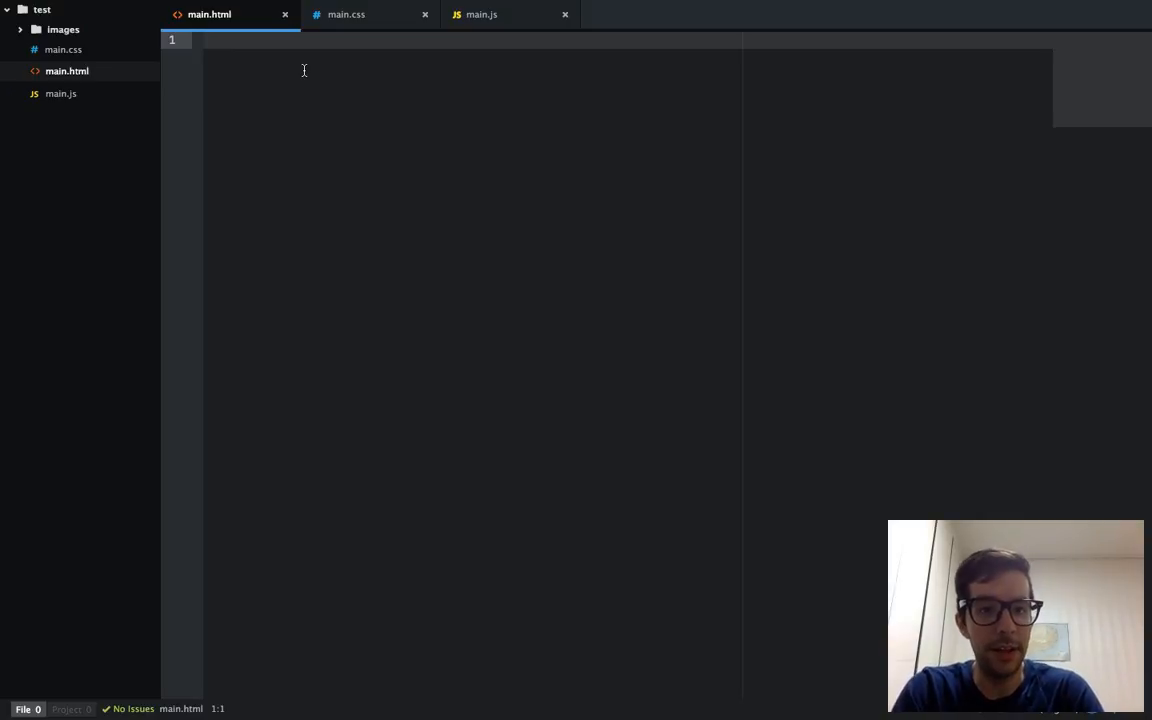
Step: Insert the HTML5 boilerplate into main.html using the html snippet
text(html)
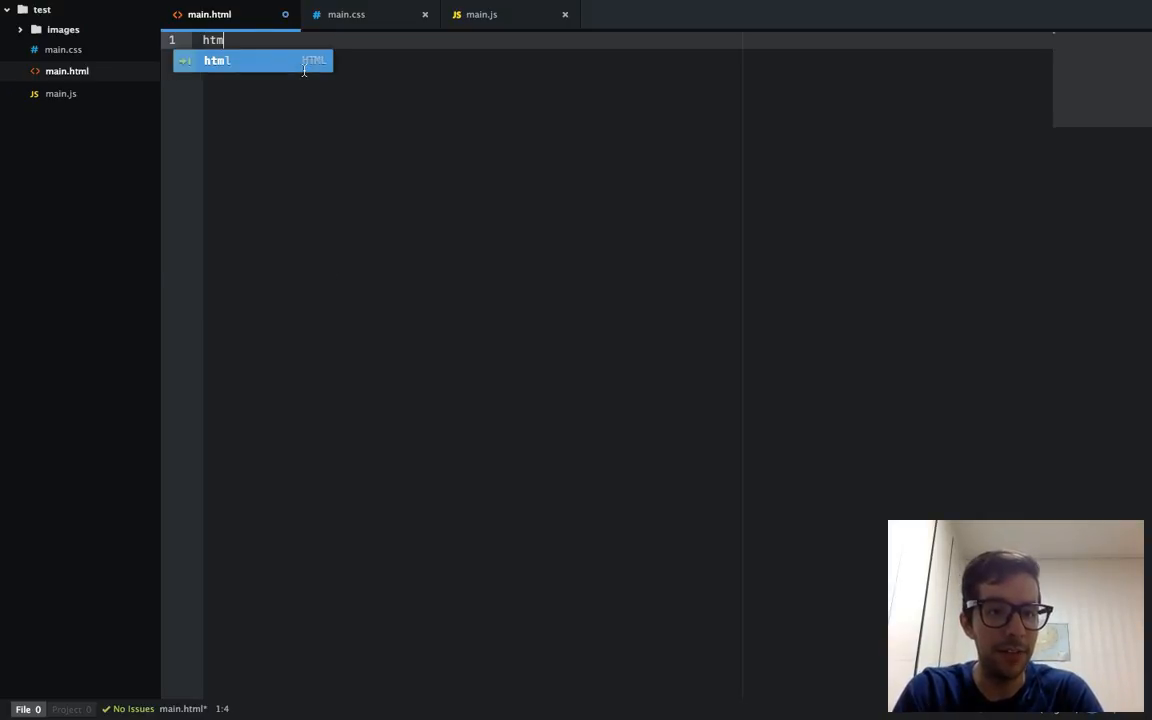
text(l>)
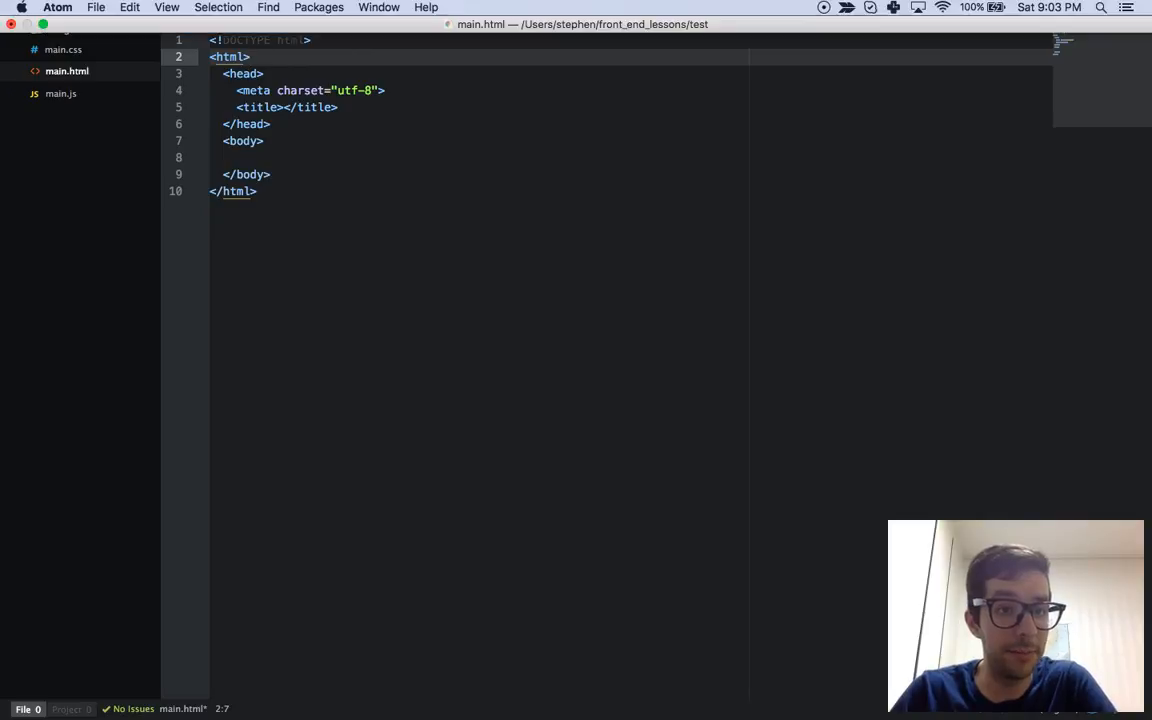
click(167, 8)
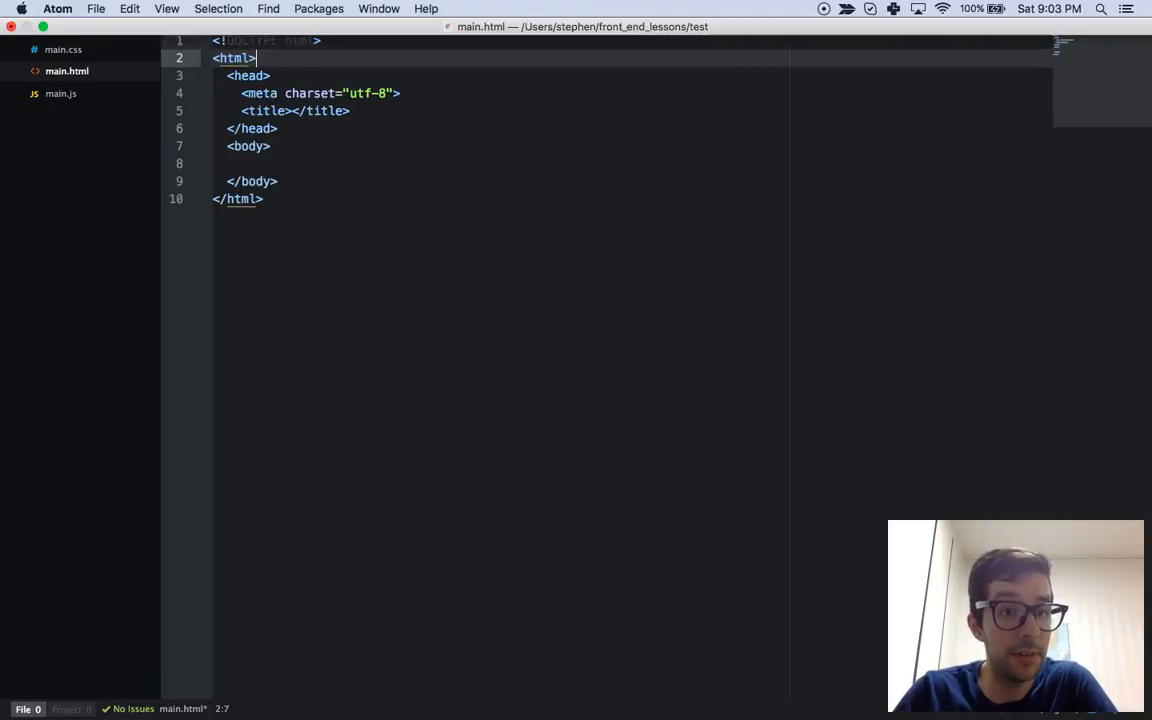
click(166, 8)
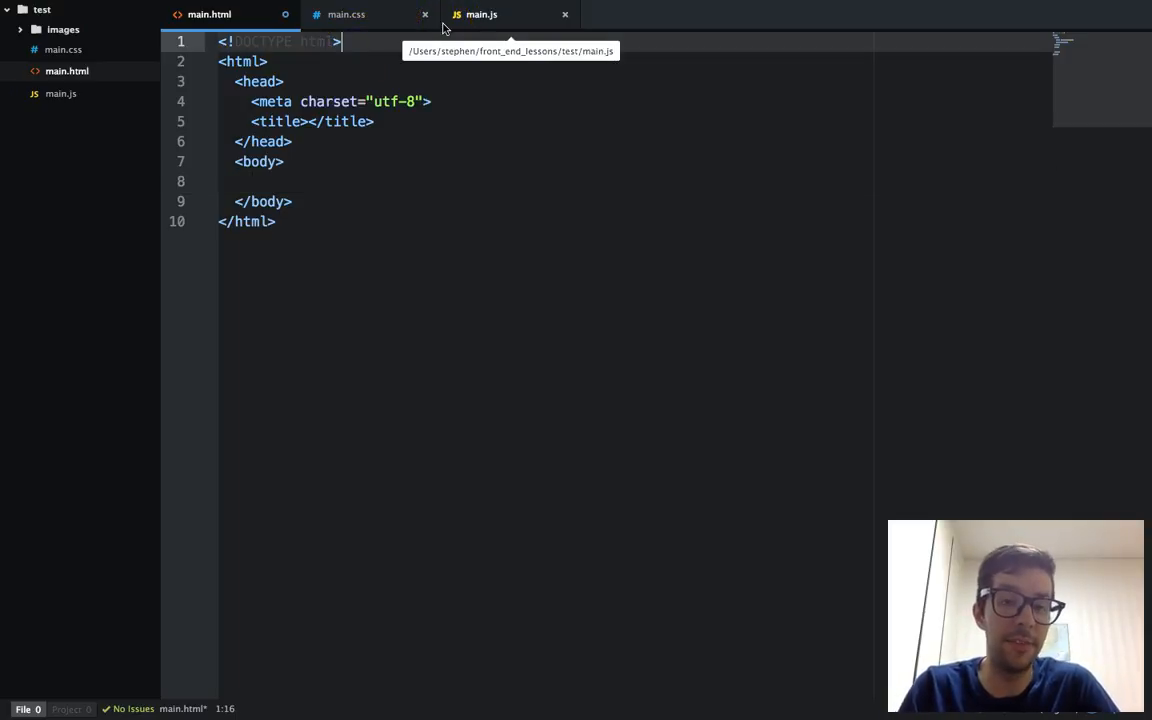
mouse_move(513, 66)
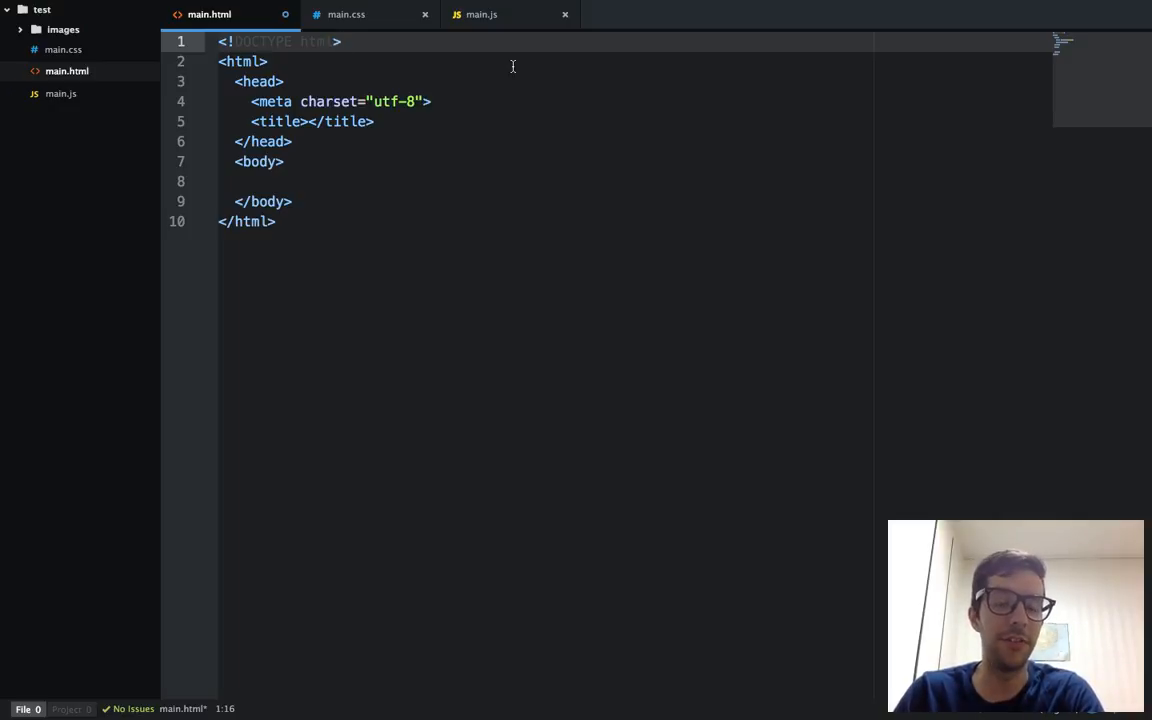
click(340, 41)
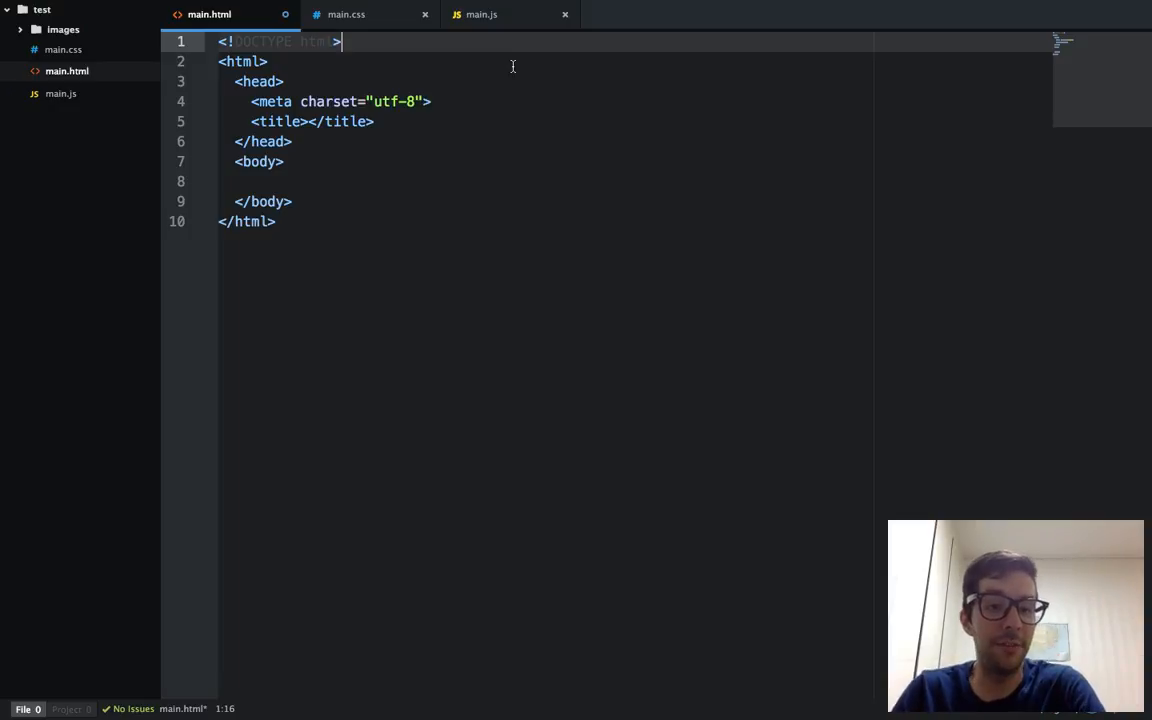
mouse_move(218, 42)
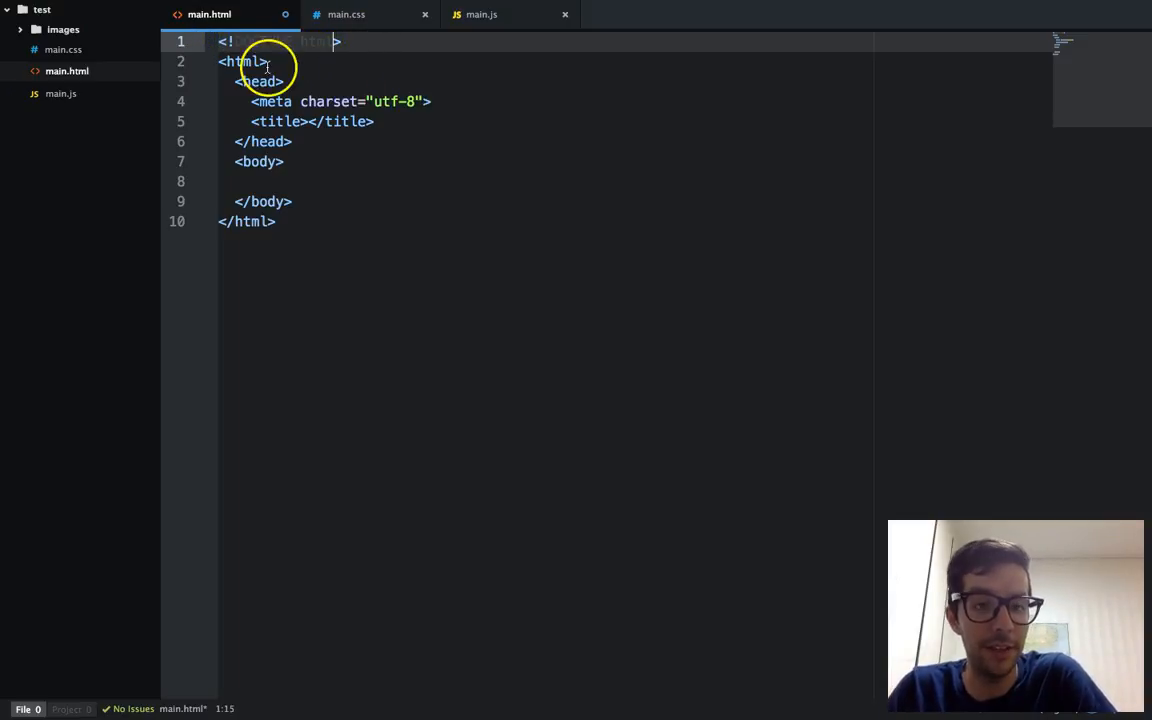
click(248, 221)
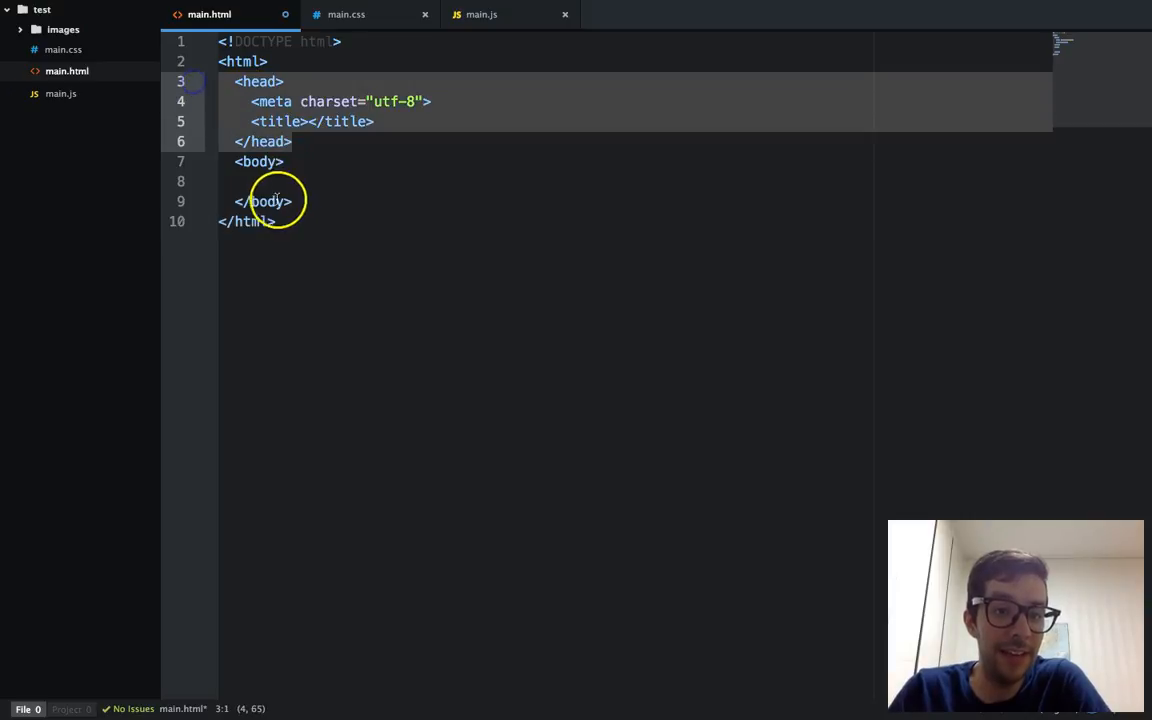
click(374, 181)
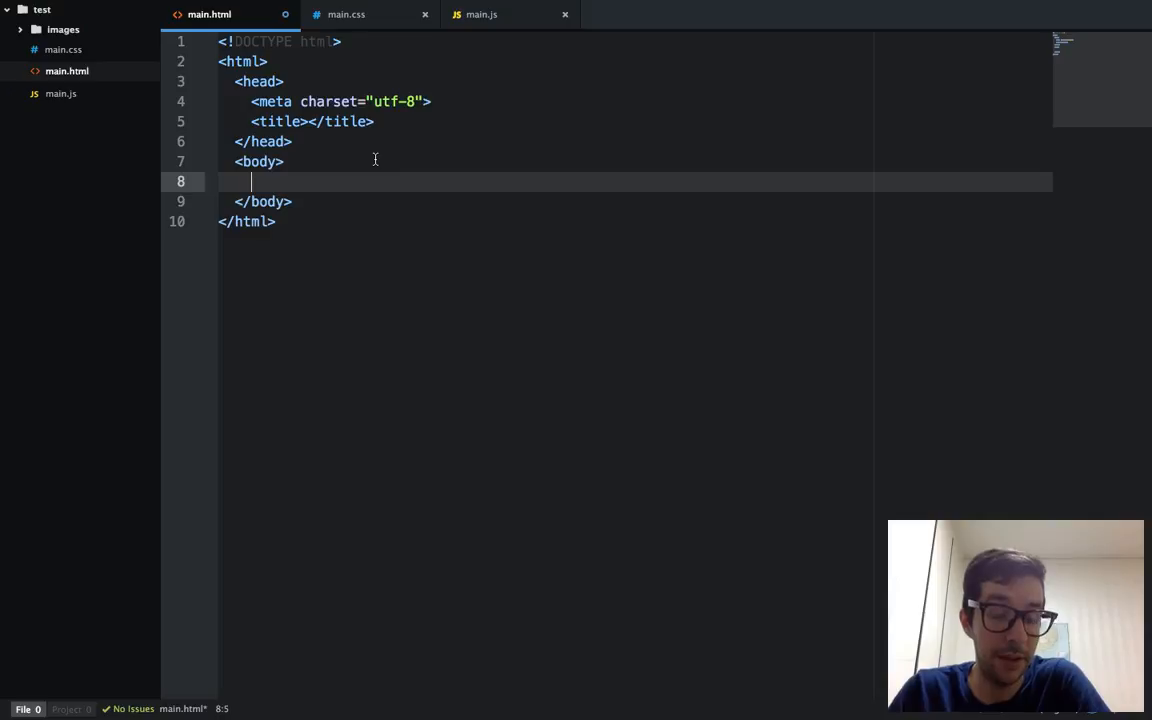
mouse_move(258, 41)
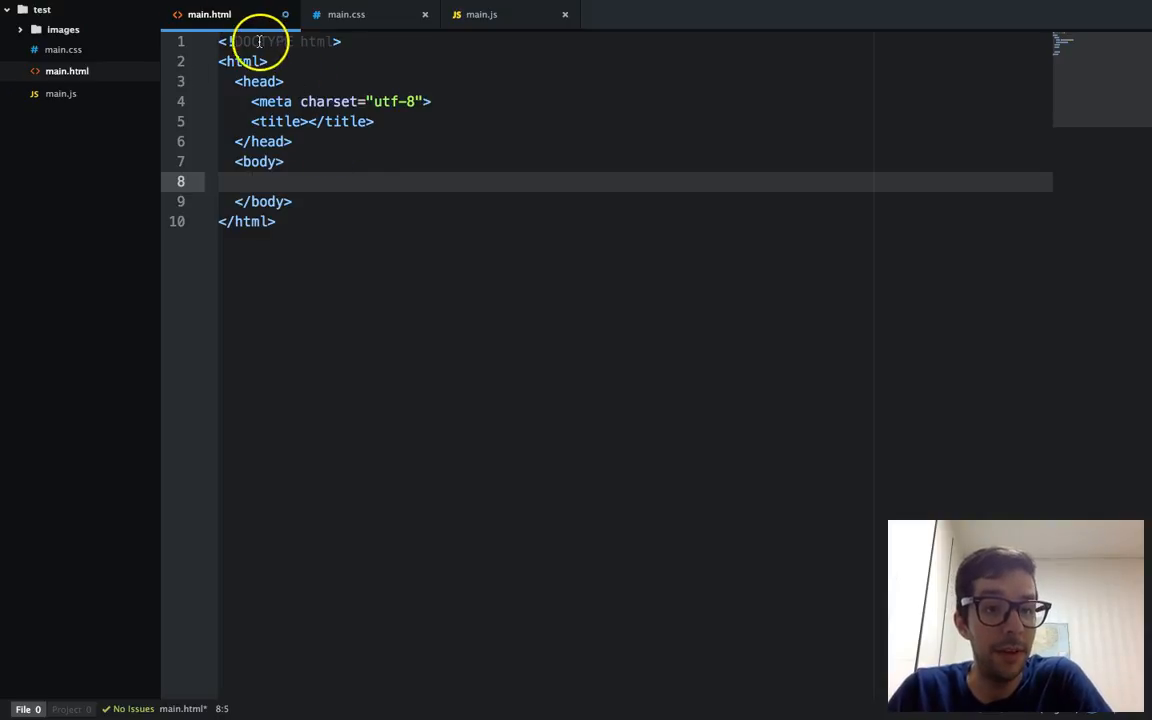
click(244, 41)
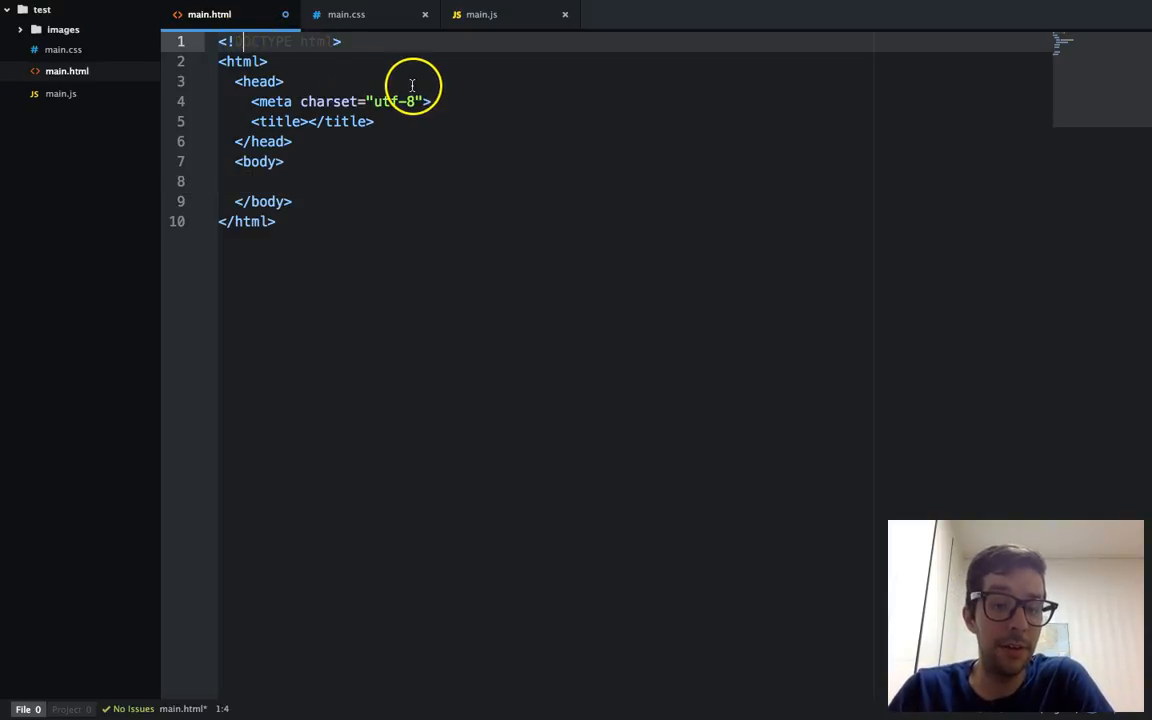
click(377, 41)
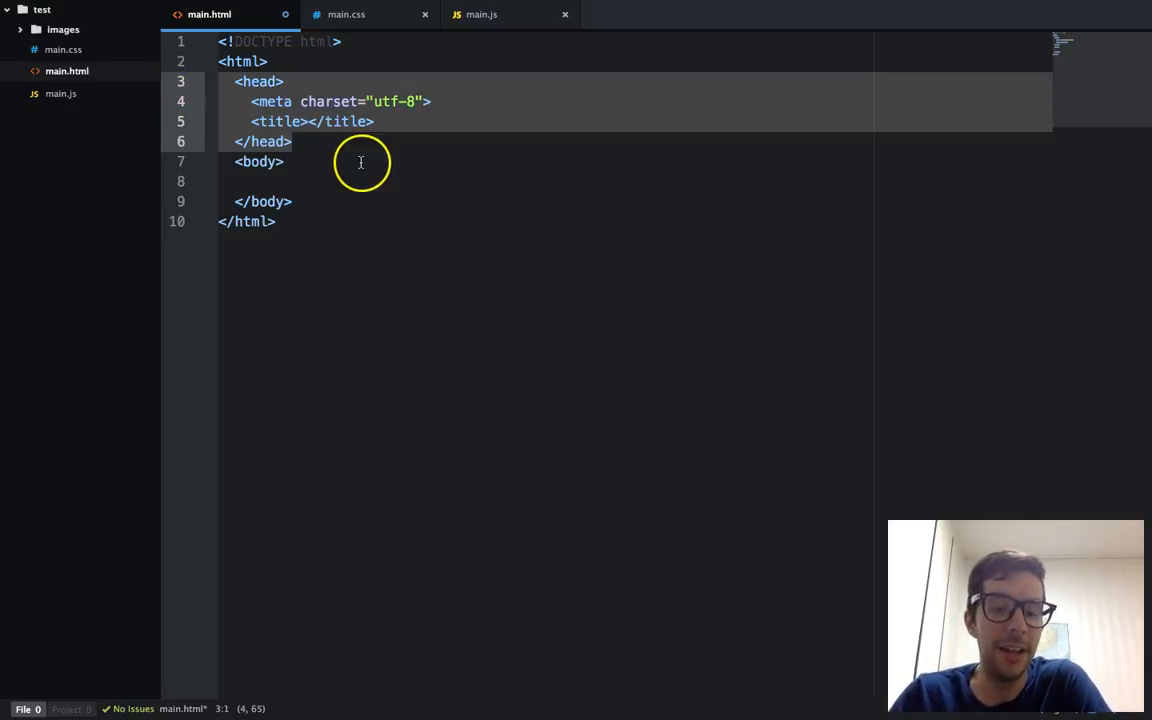
click(312, 121)
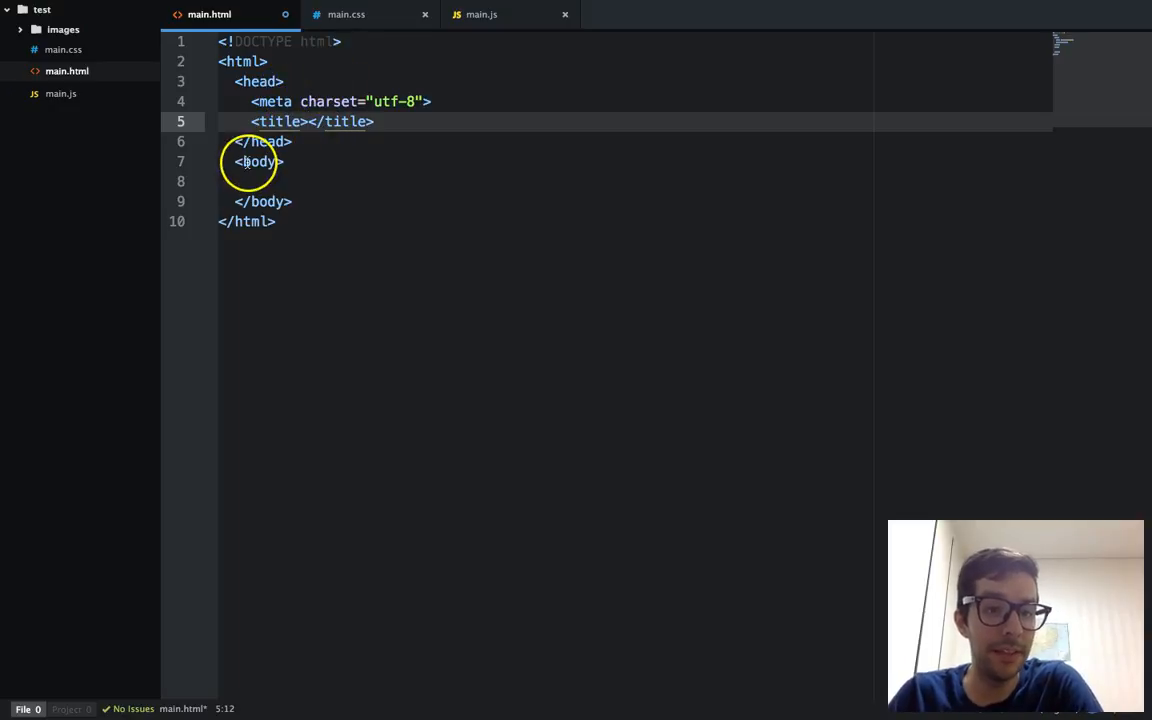
click(306, 180)
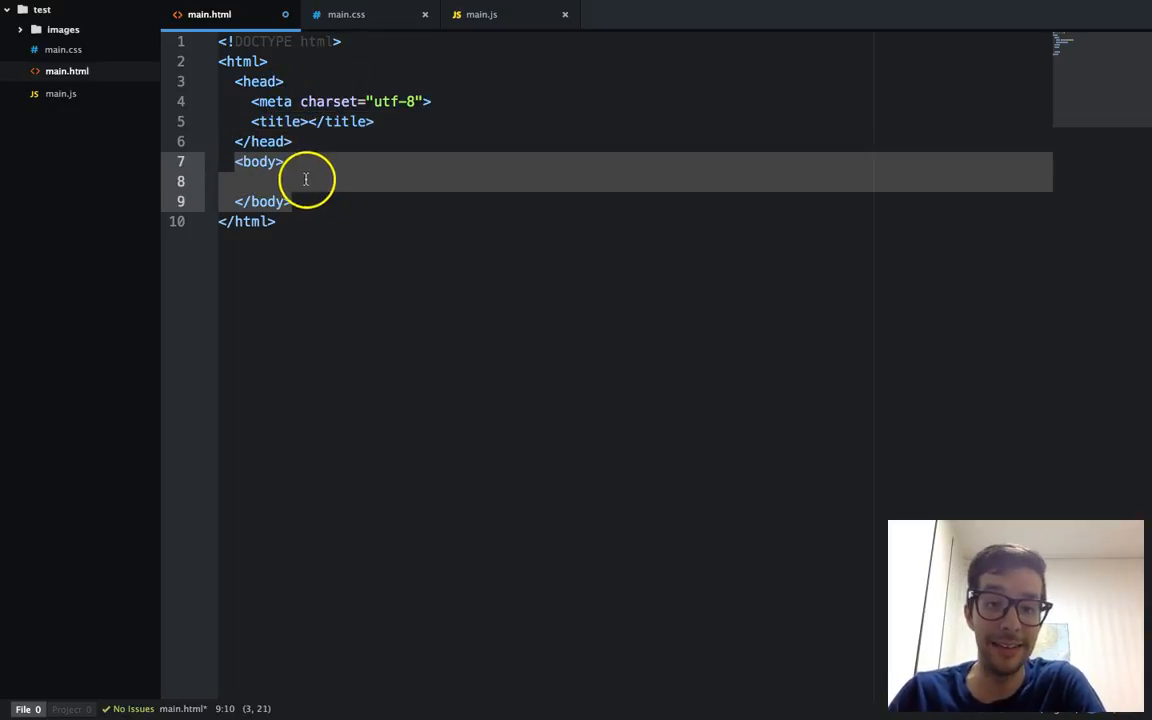
click(260, 180)
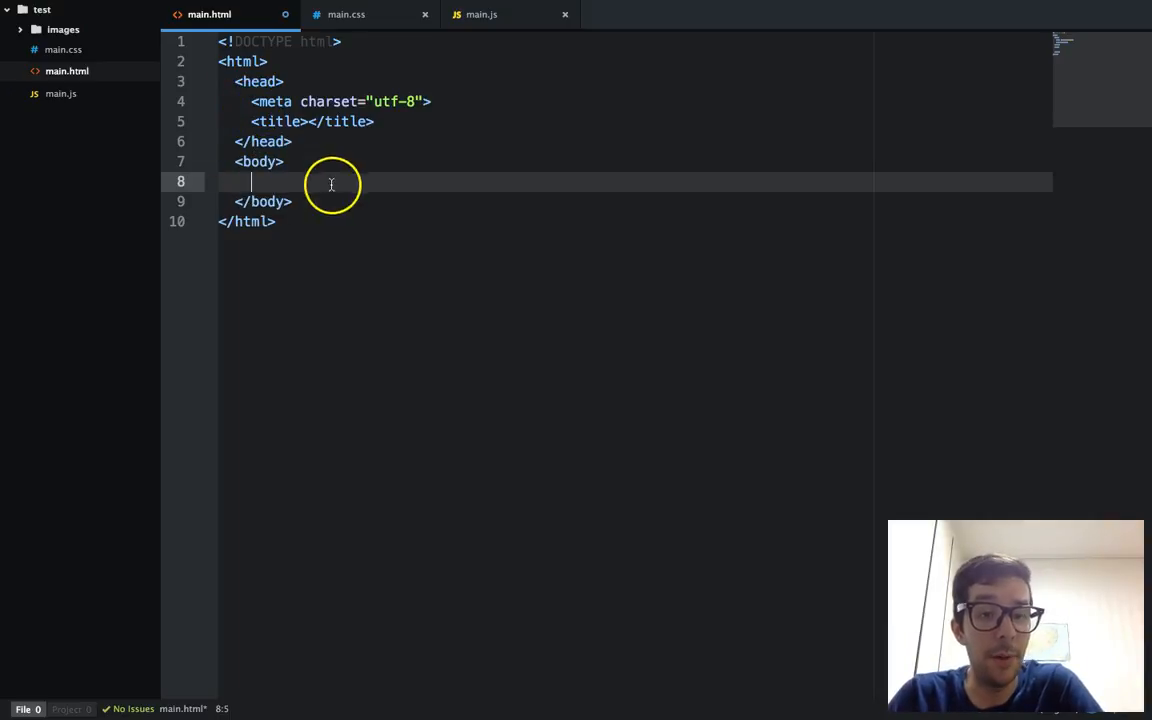
mouse_move(317, 161)
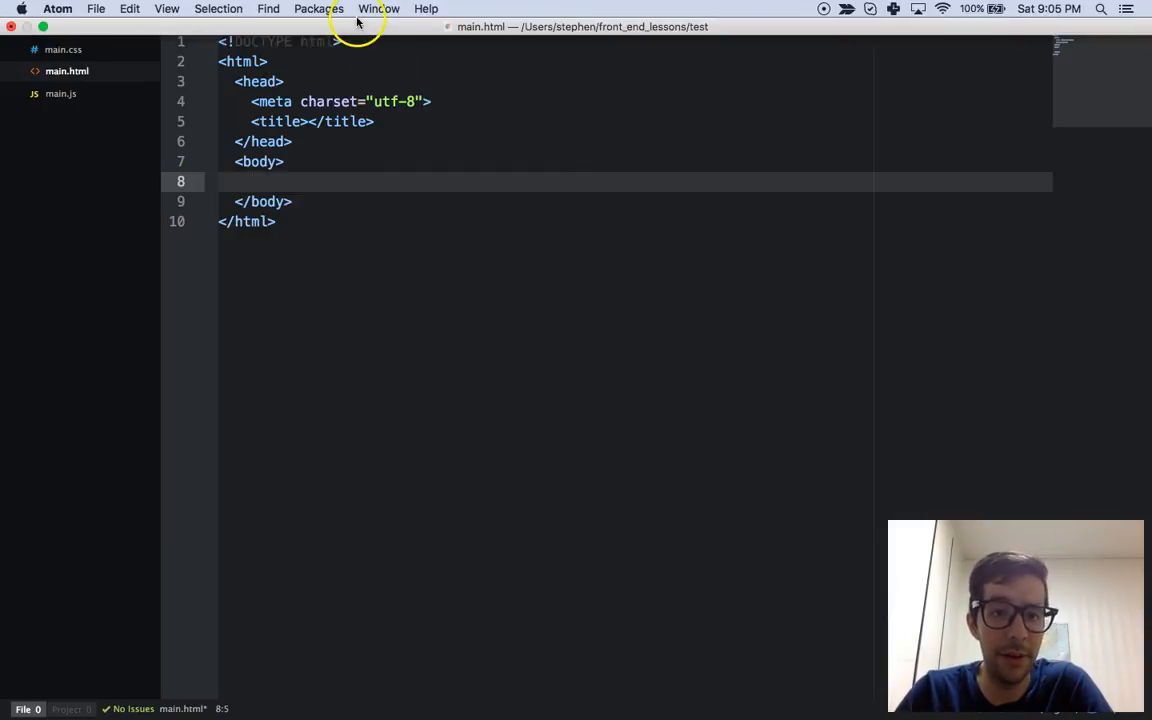
Step: Place the caret after the head tag in main.html, then switch to main.js
click(283, 81)
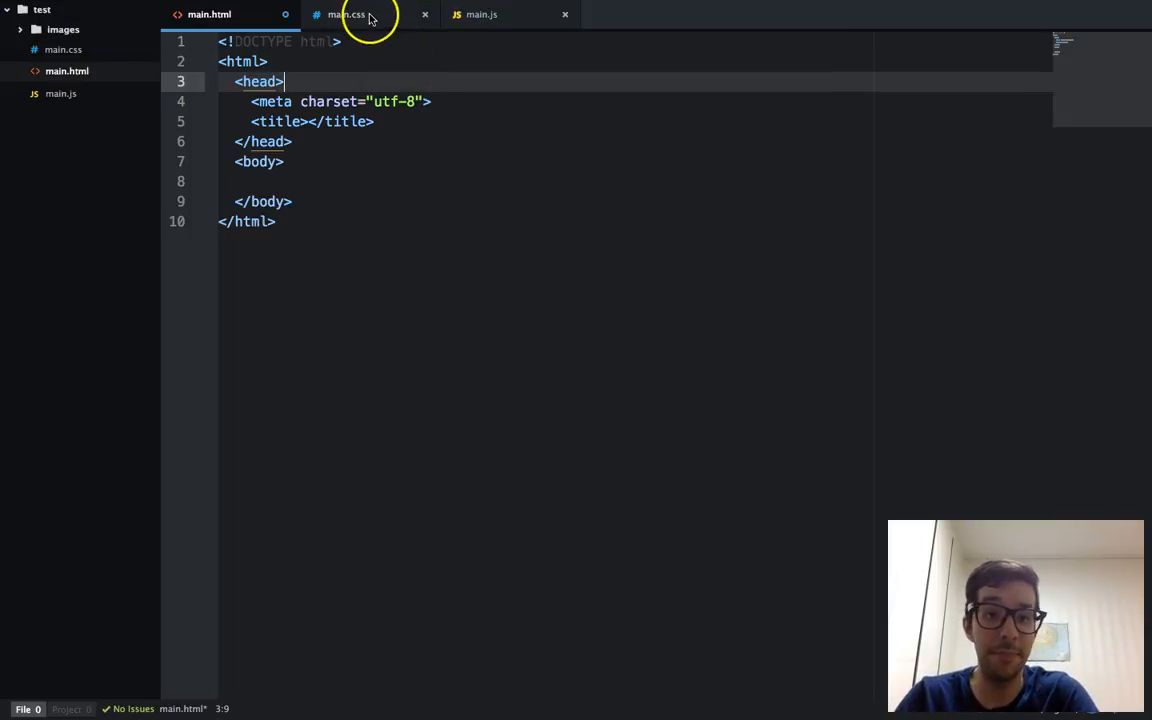
click(481, 14)
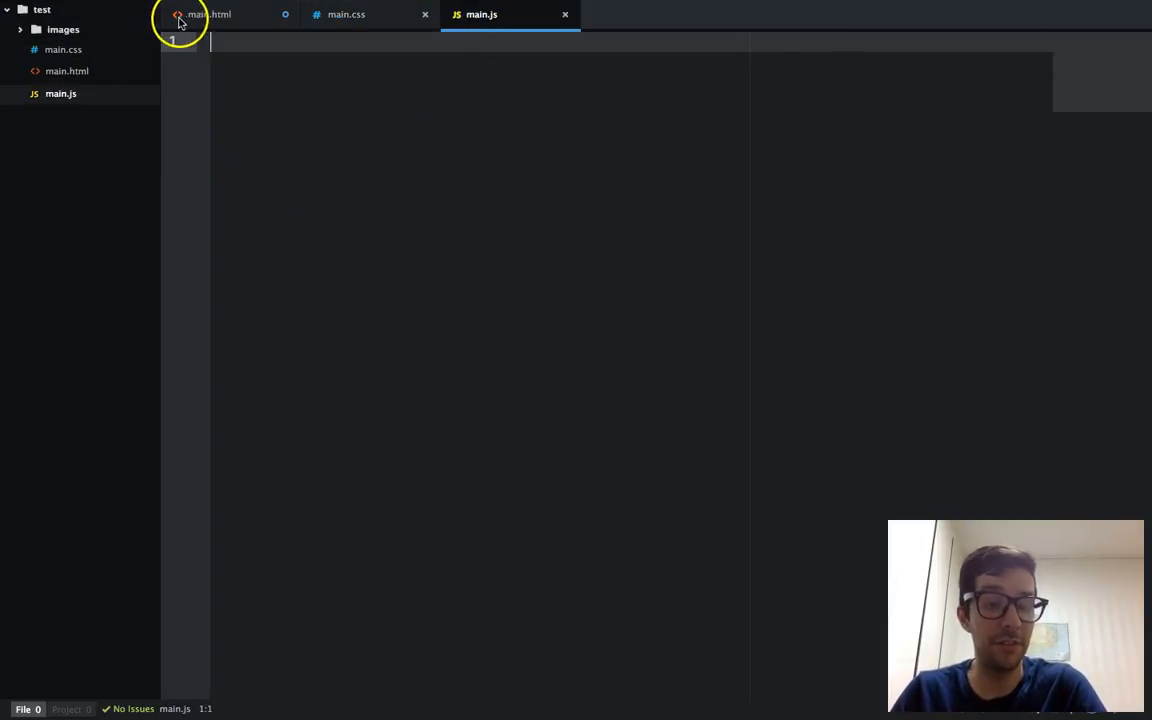